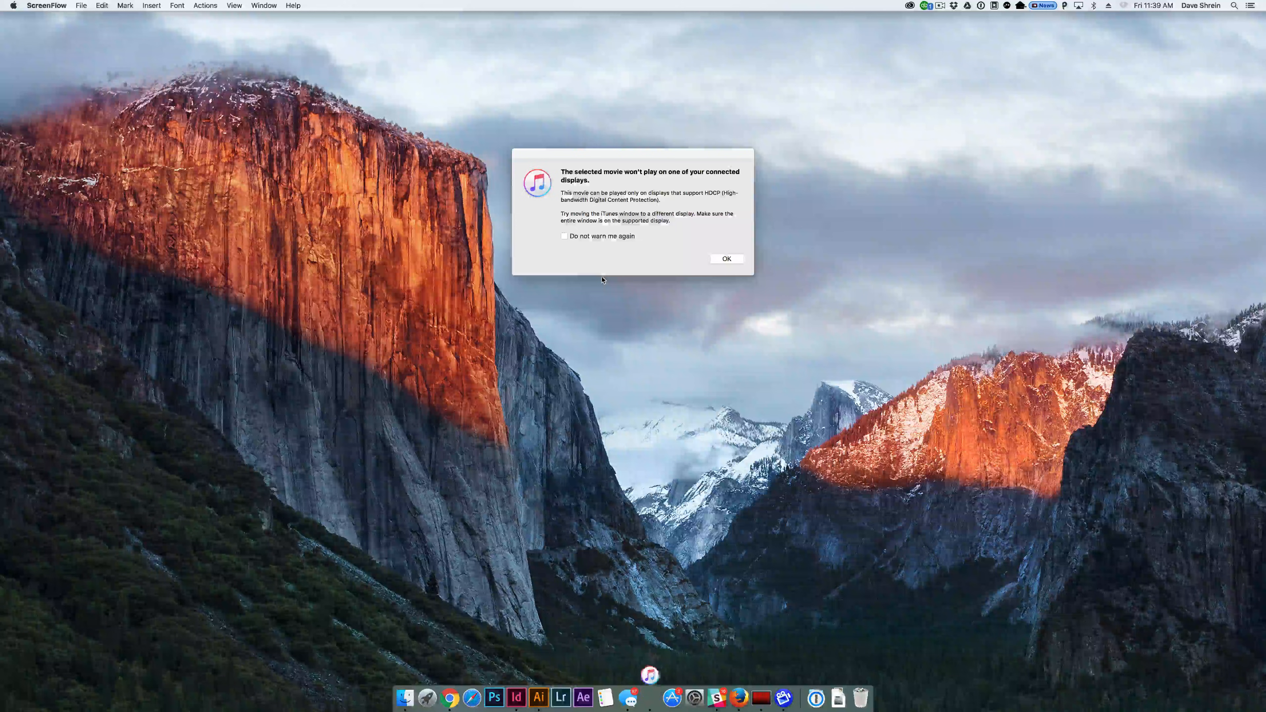
Dismiss the display protection warning and copy Wirecast into the Applications folder
click(727, 258)
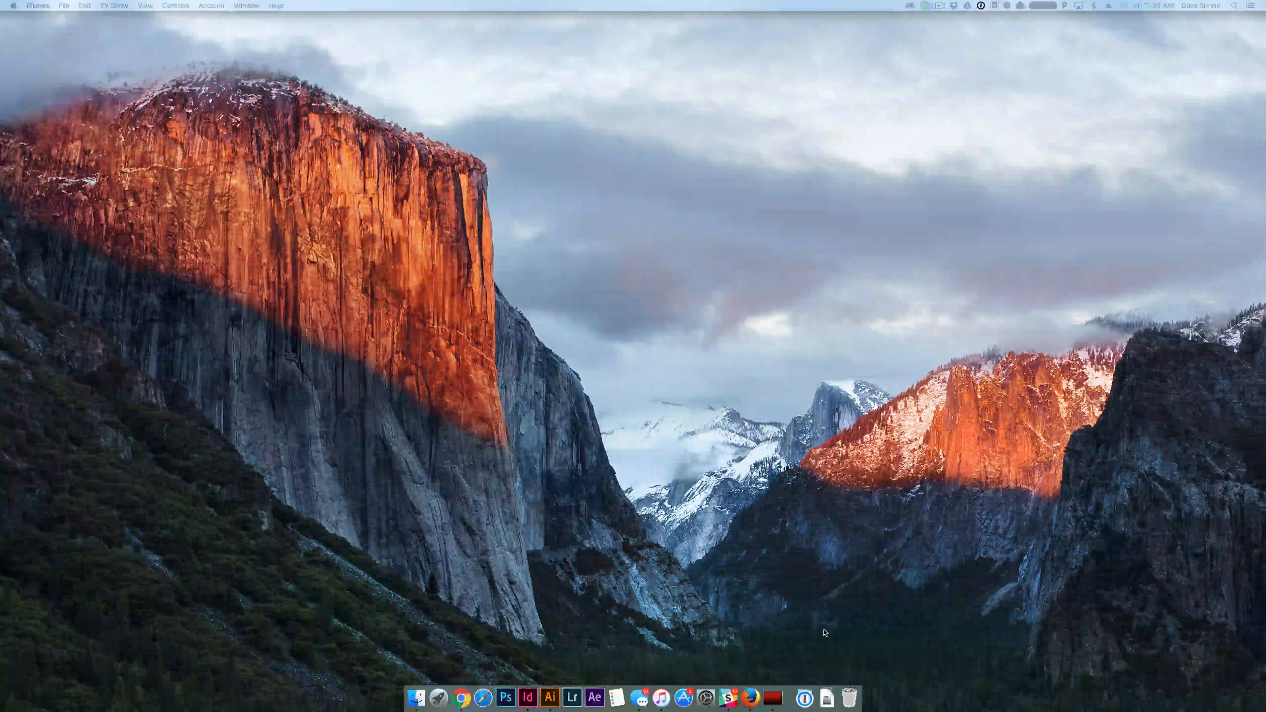
click(828, 699)
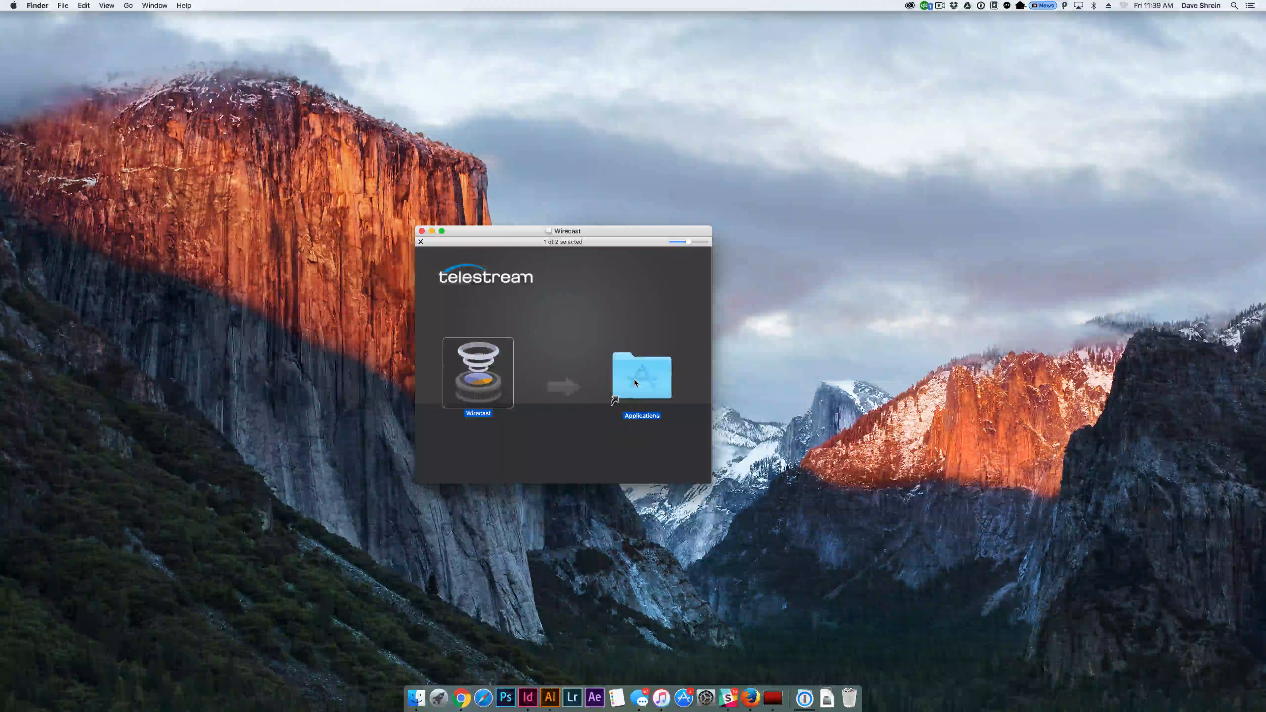
drag(478, 372, 641, 375)
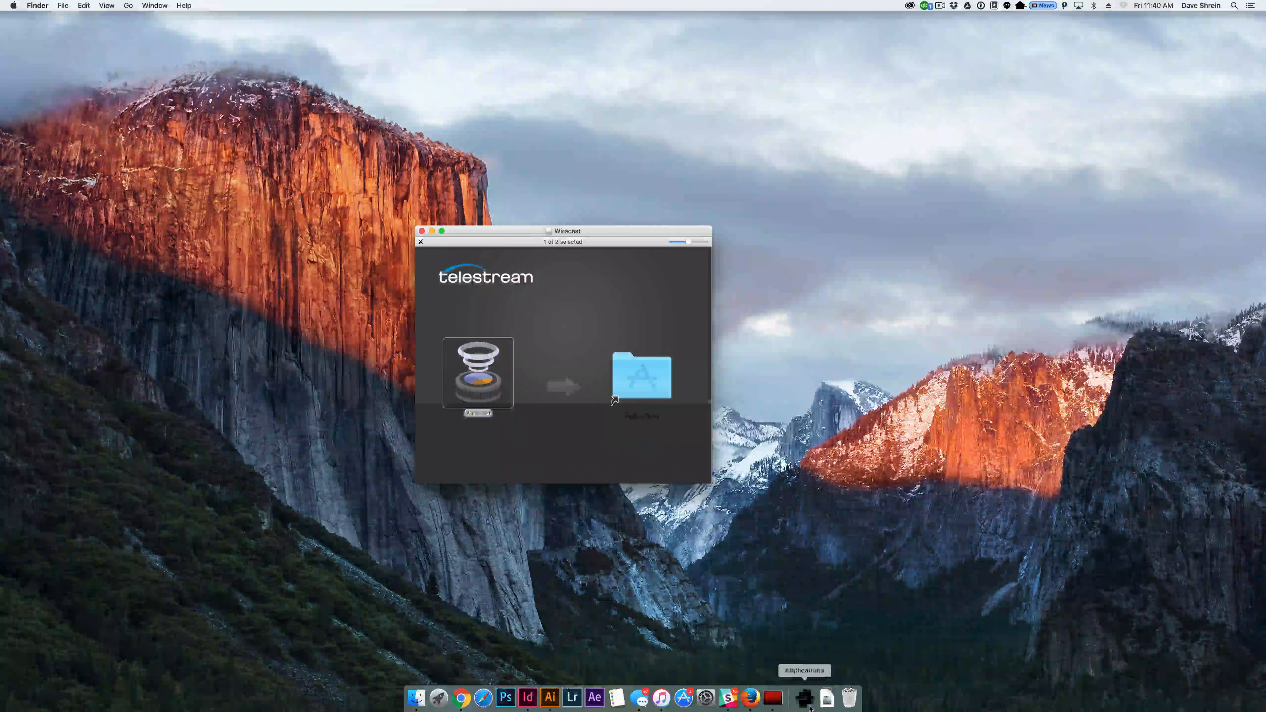
Launch Wirecast Play from the installer window
click(803, 699)
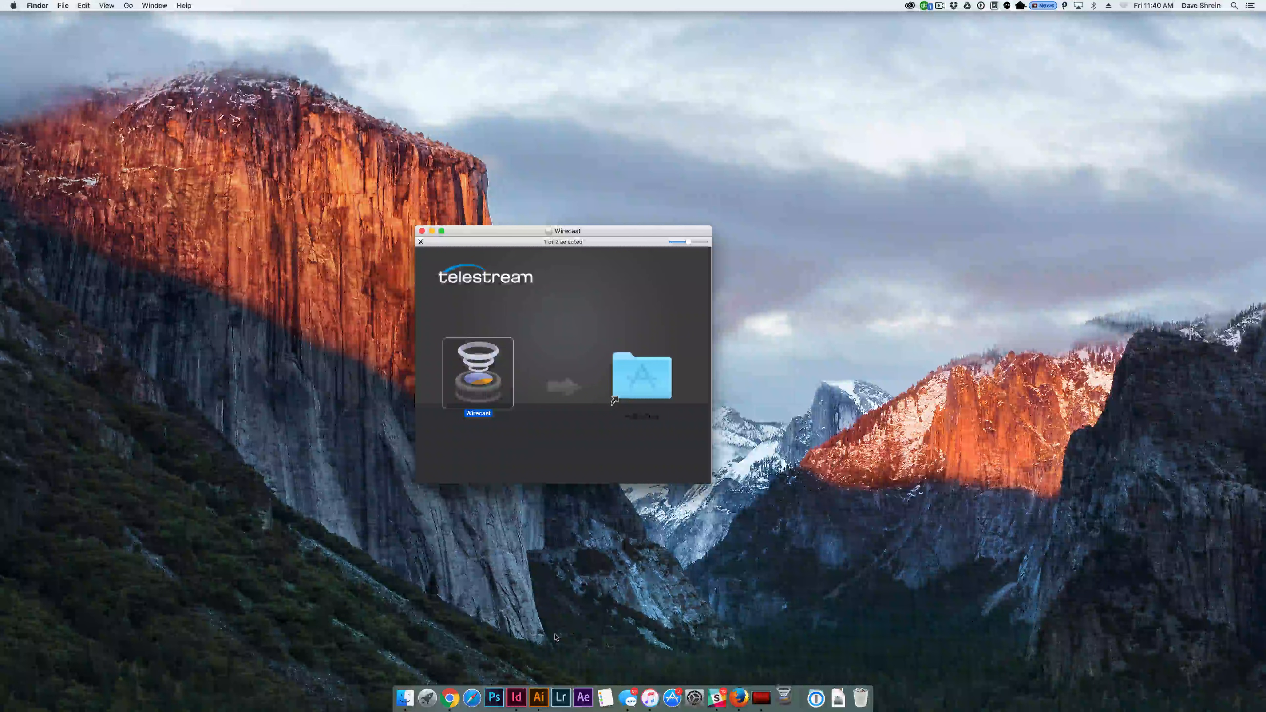
double_click(476, 374)
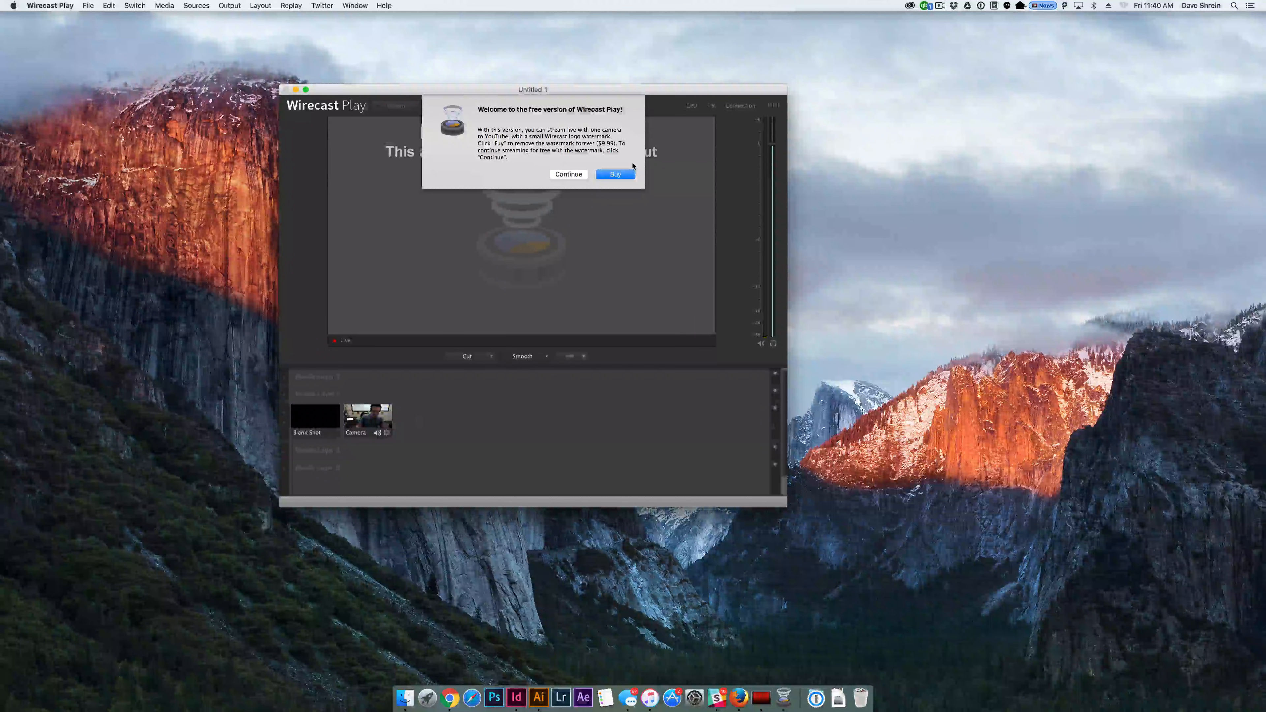
Continue with the free version and skip the tutorial to reach the app
click(615, 174)
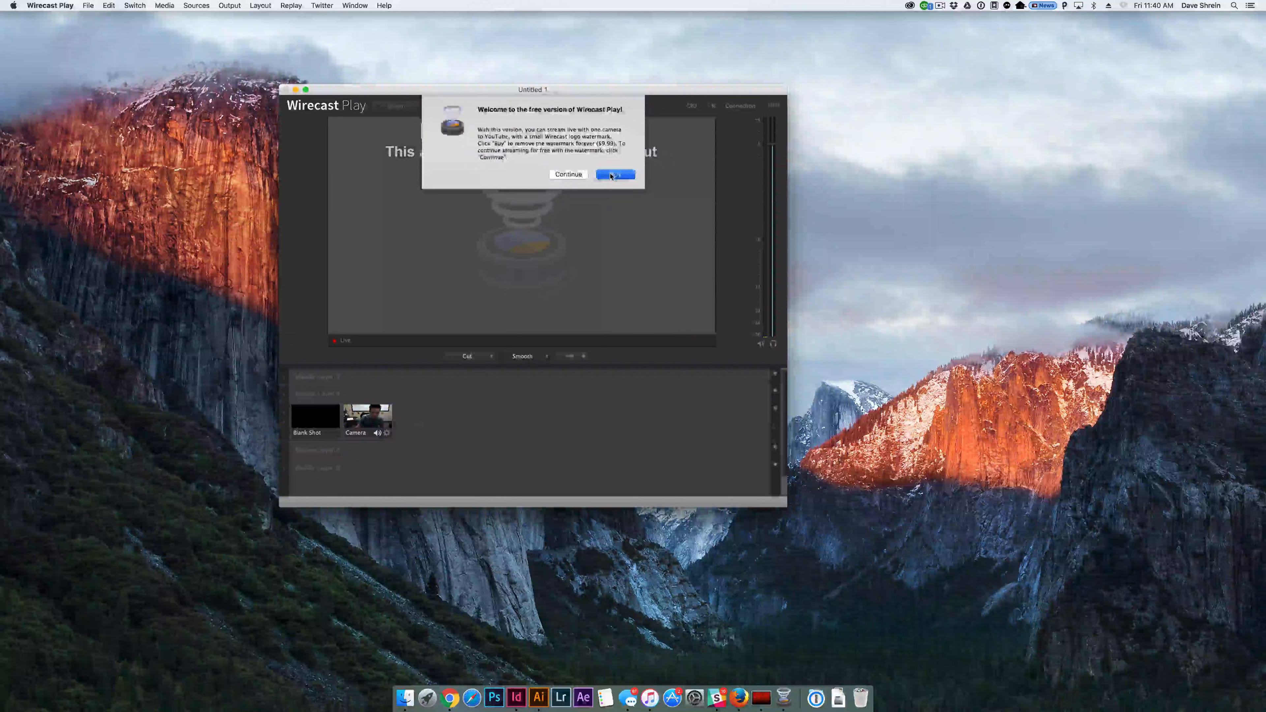
click(616, 174)
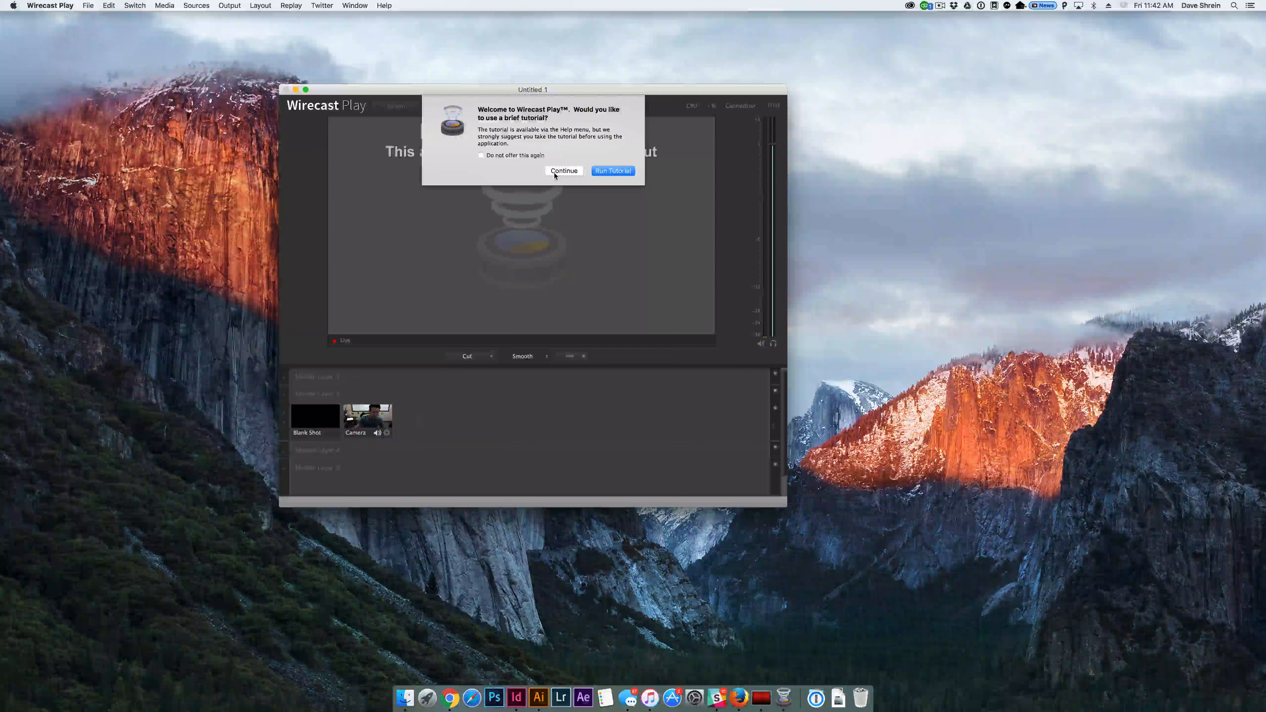
click(563, 171)
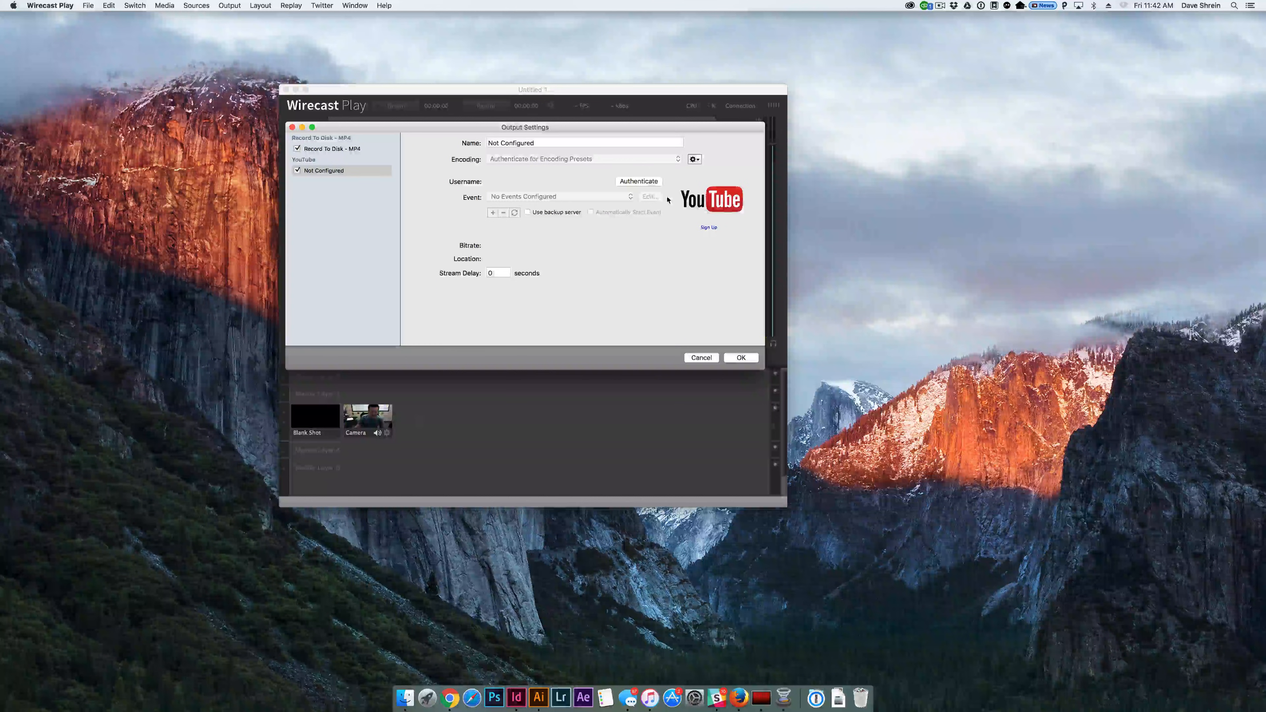
Sign in to the Google account 'dave' with its password for YouTube authentication
click(639, 182)
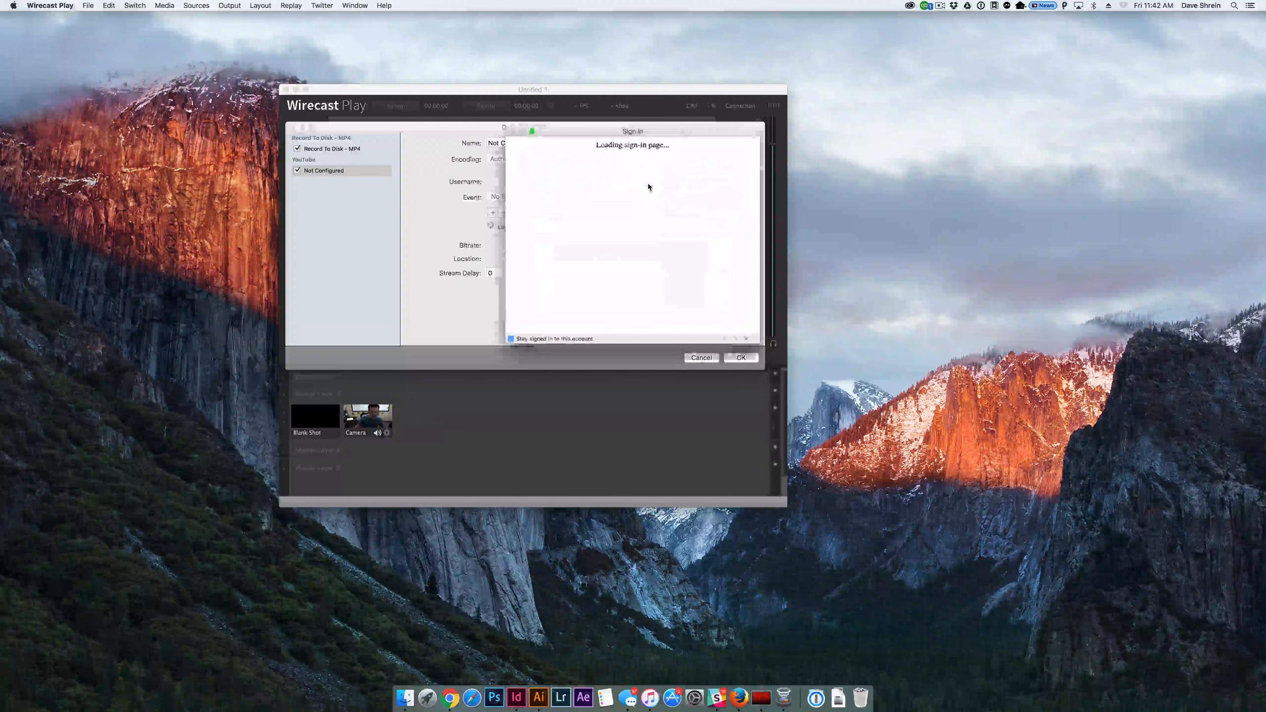
text(dave)
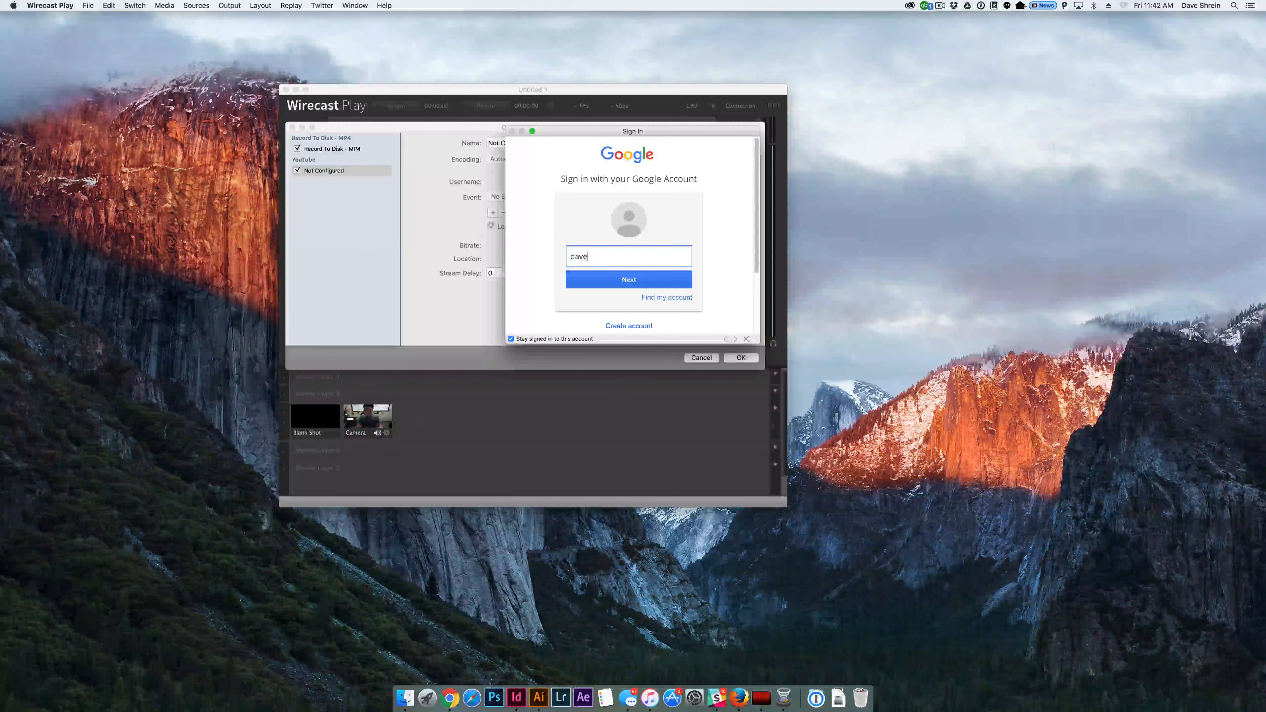
click(629, 279)
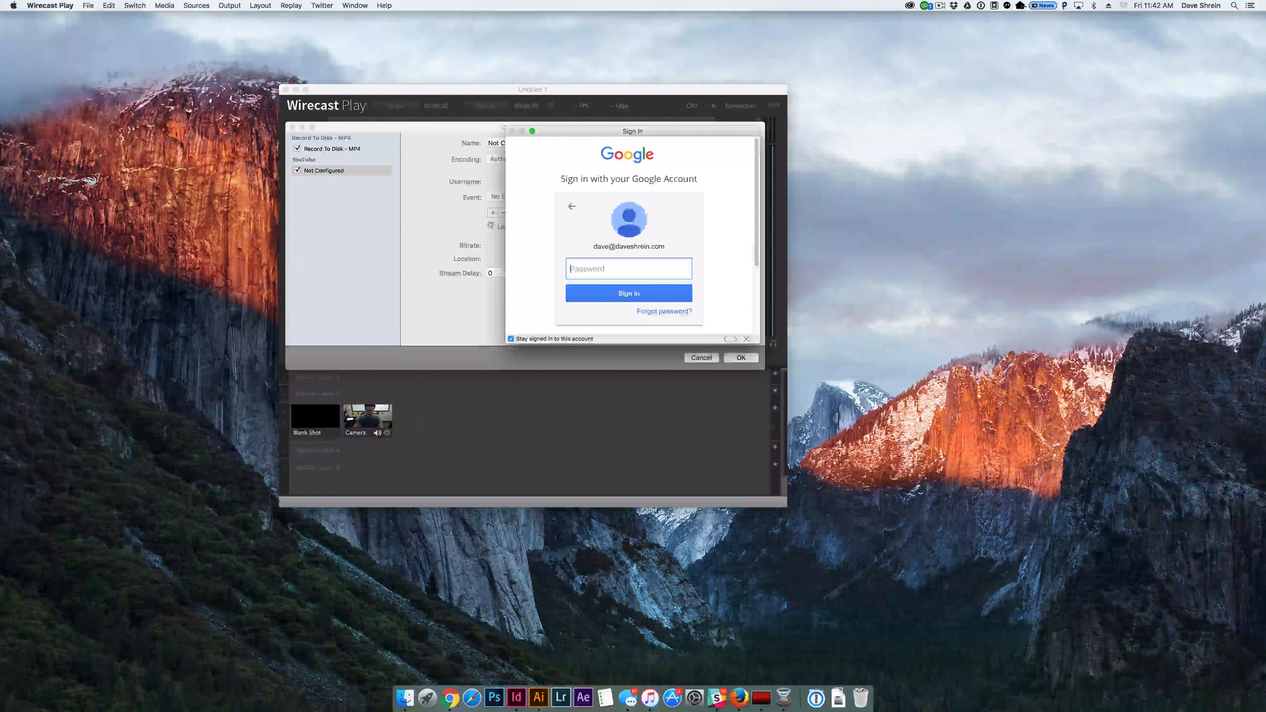
text(••••)
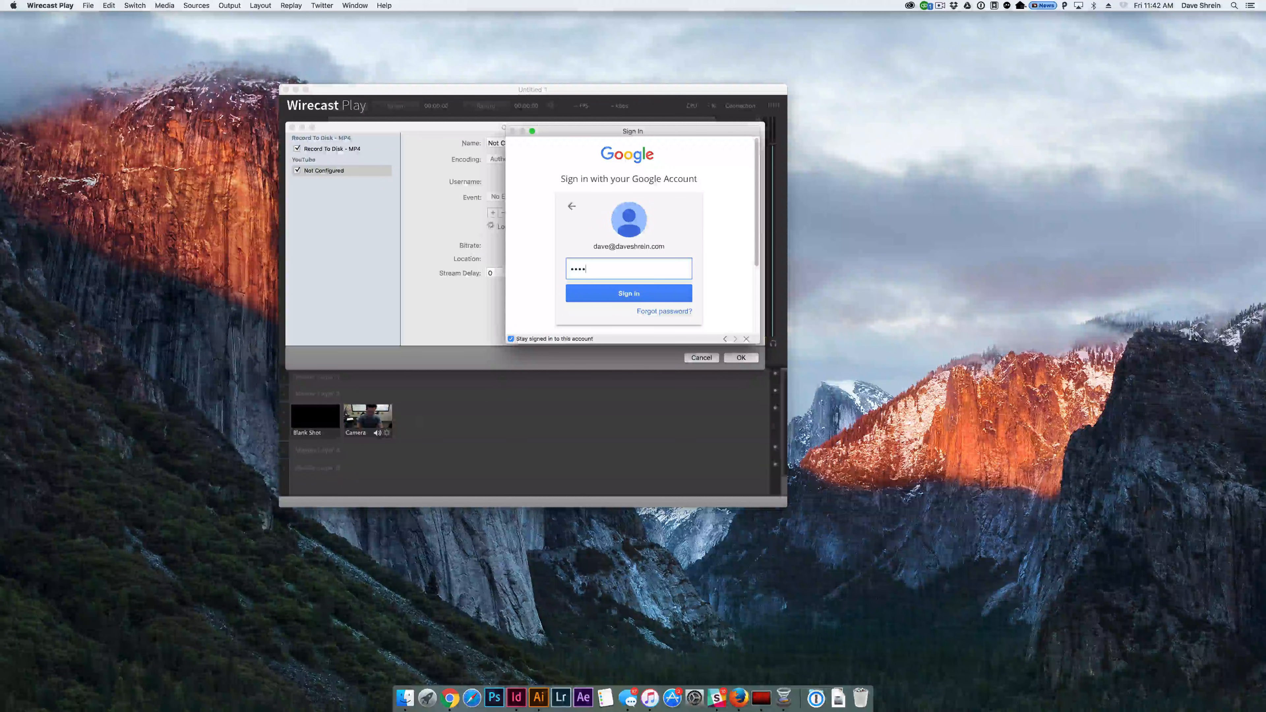
click(629, 293)
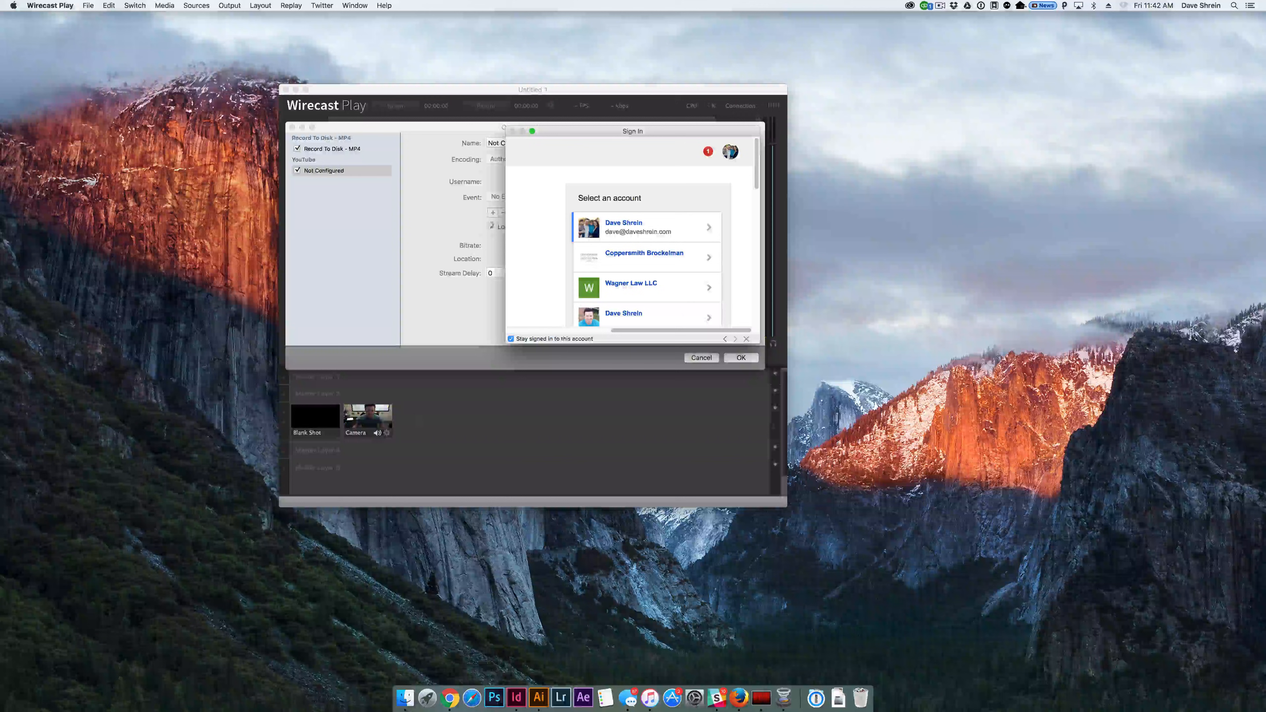
Allow Wirecast to manage the YouTube account
scroll(down, 3)
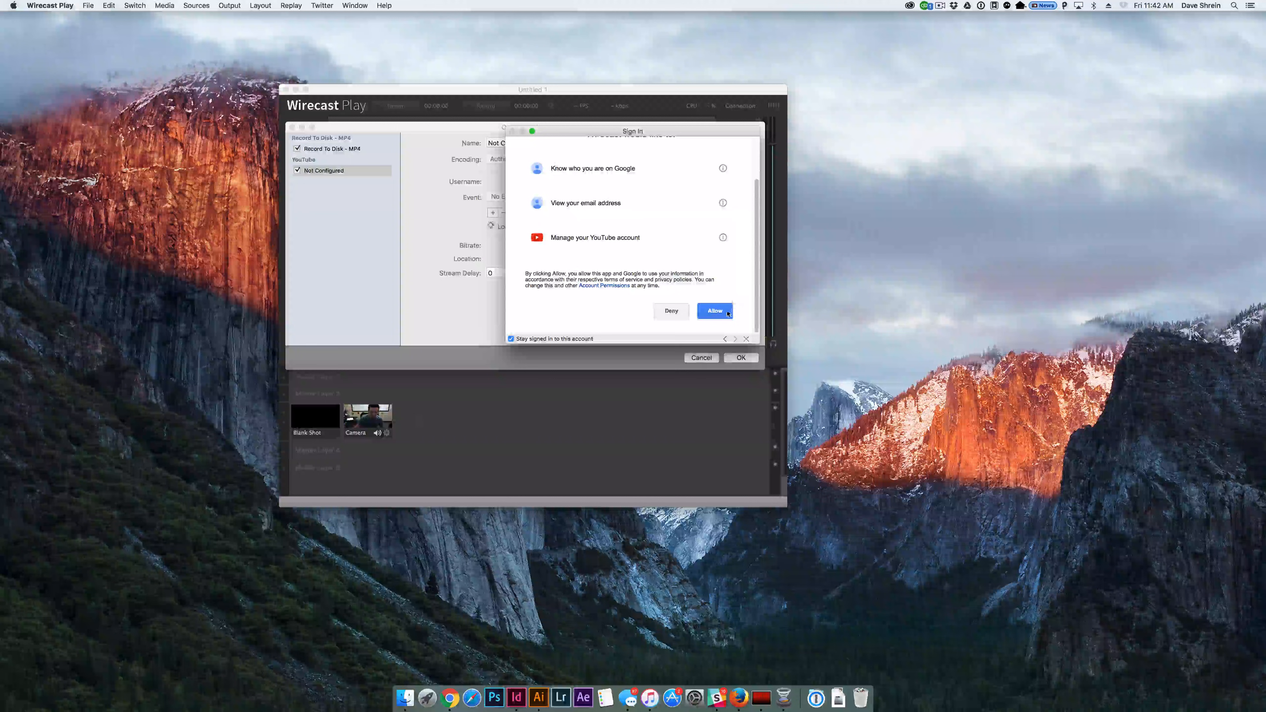
click(715, 312)
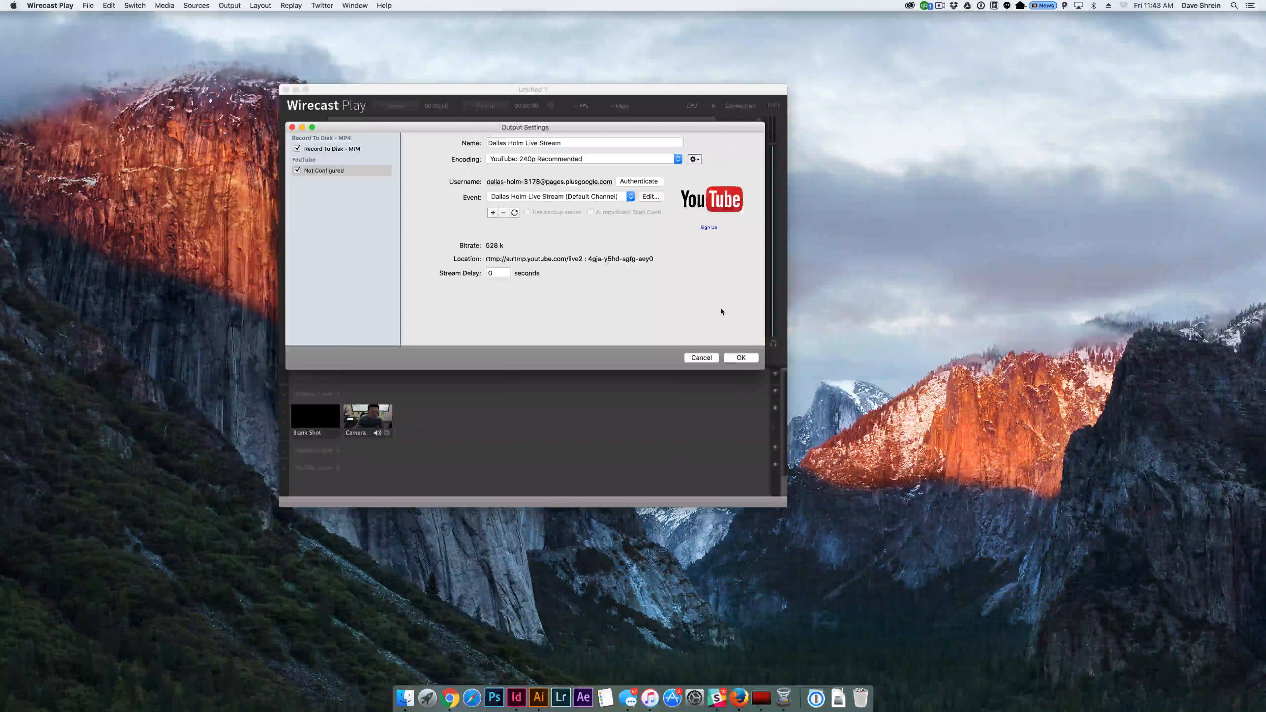
Set the YouTube encoding to the 720p Recommended preset and confirm the output settings
click(582, 159)
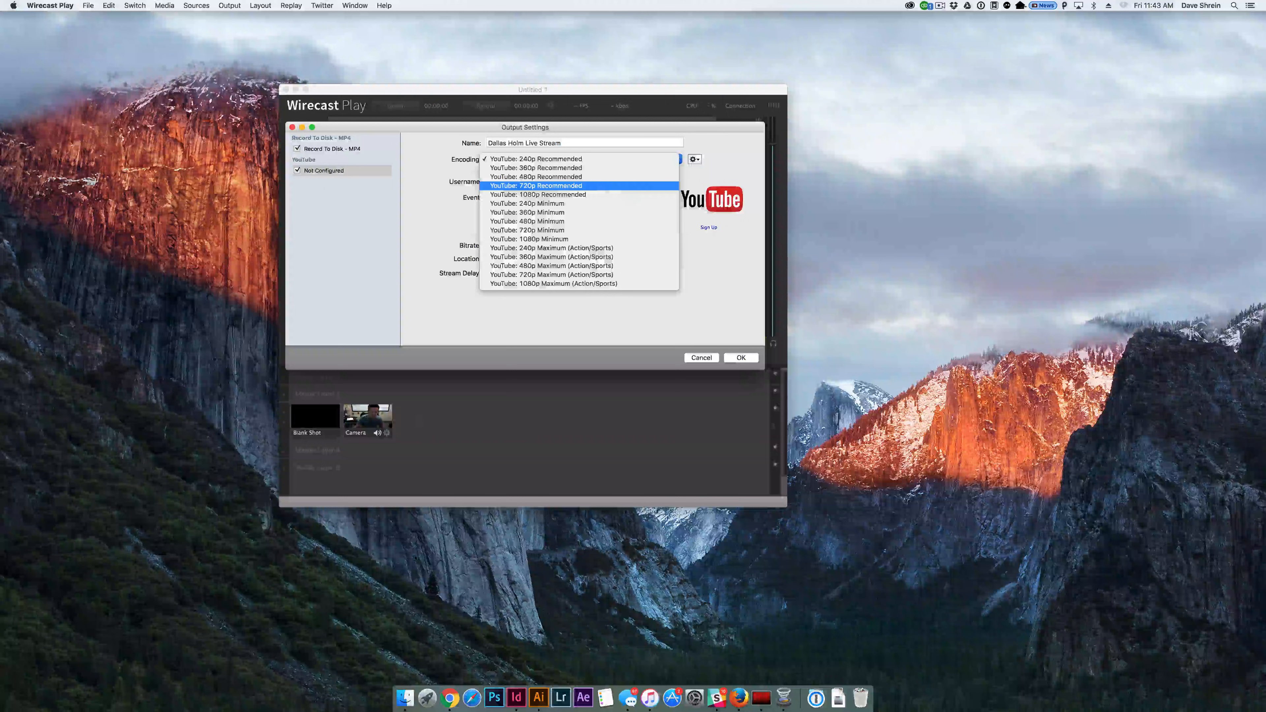
click(536, 186)
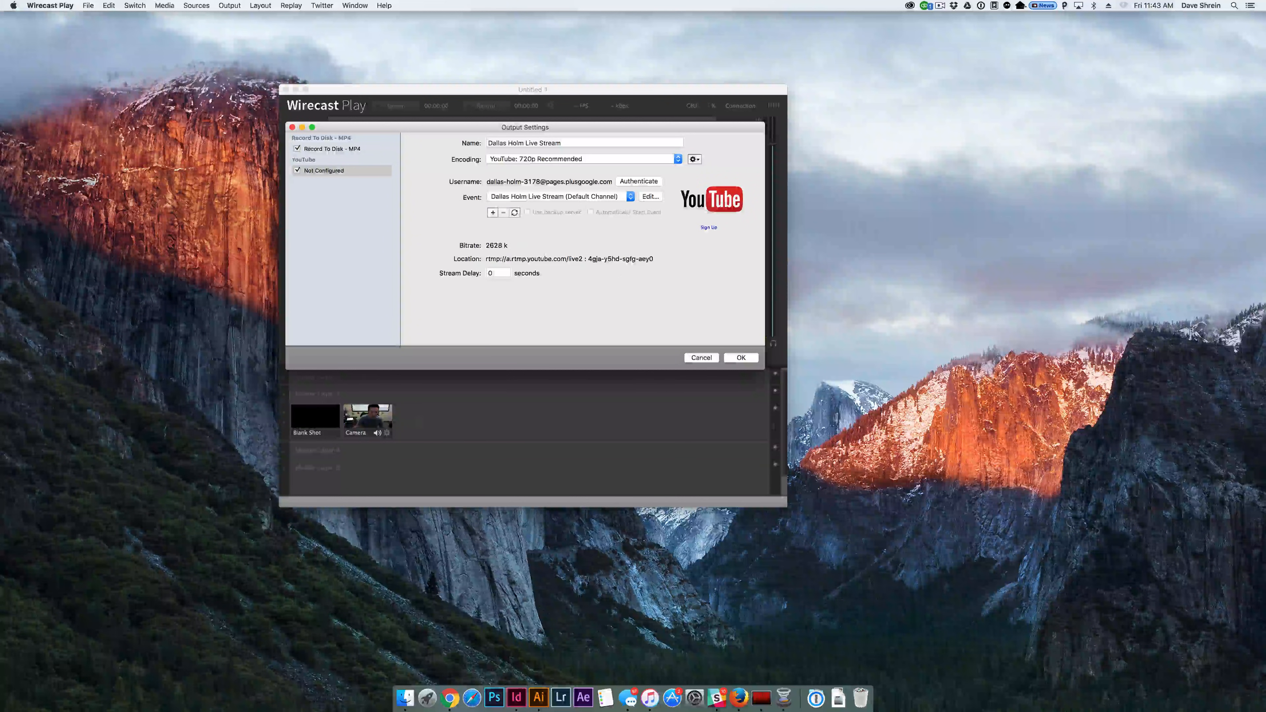
click(740, 357)
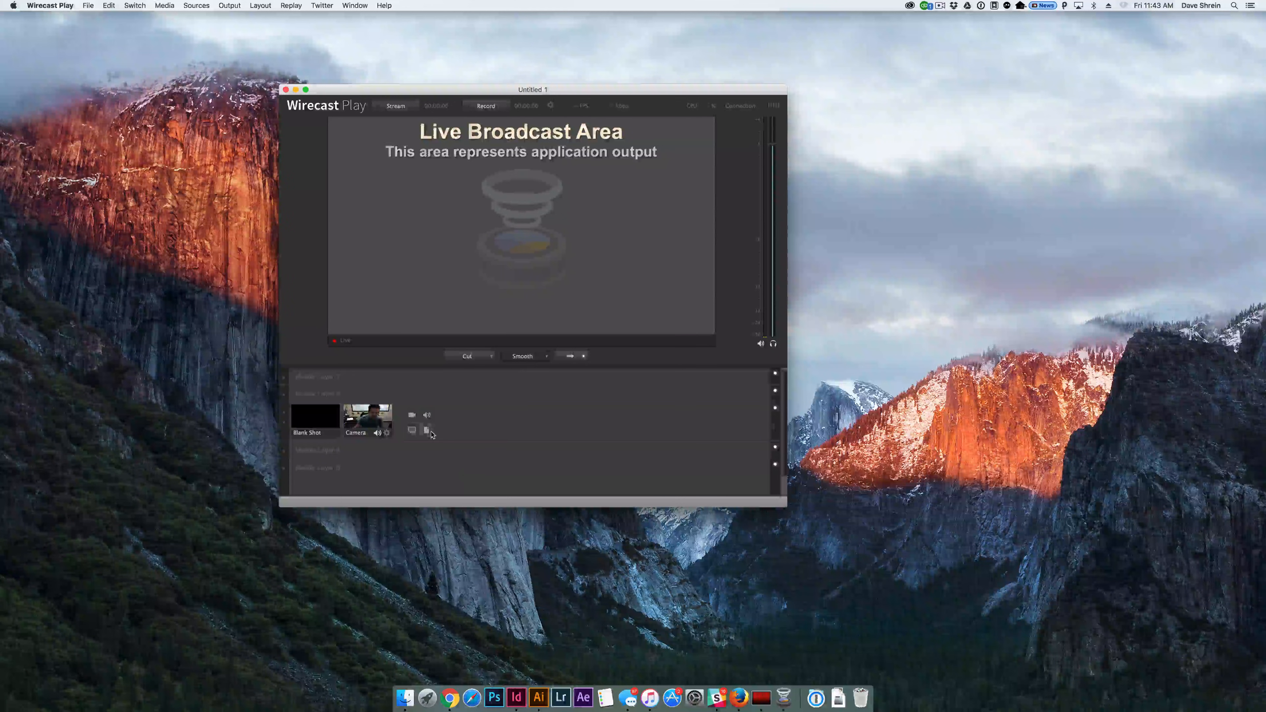
Add the video 'Straight Outta Context - FINAL.mp4' from the Desktop as a new shot
click(426, 429)
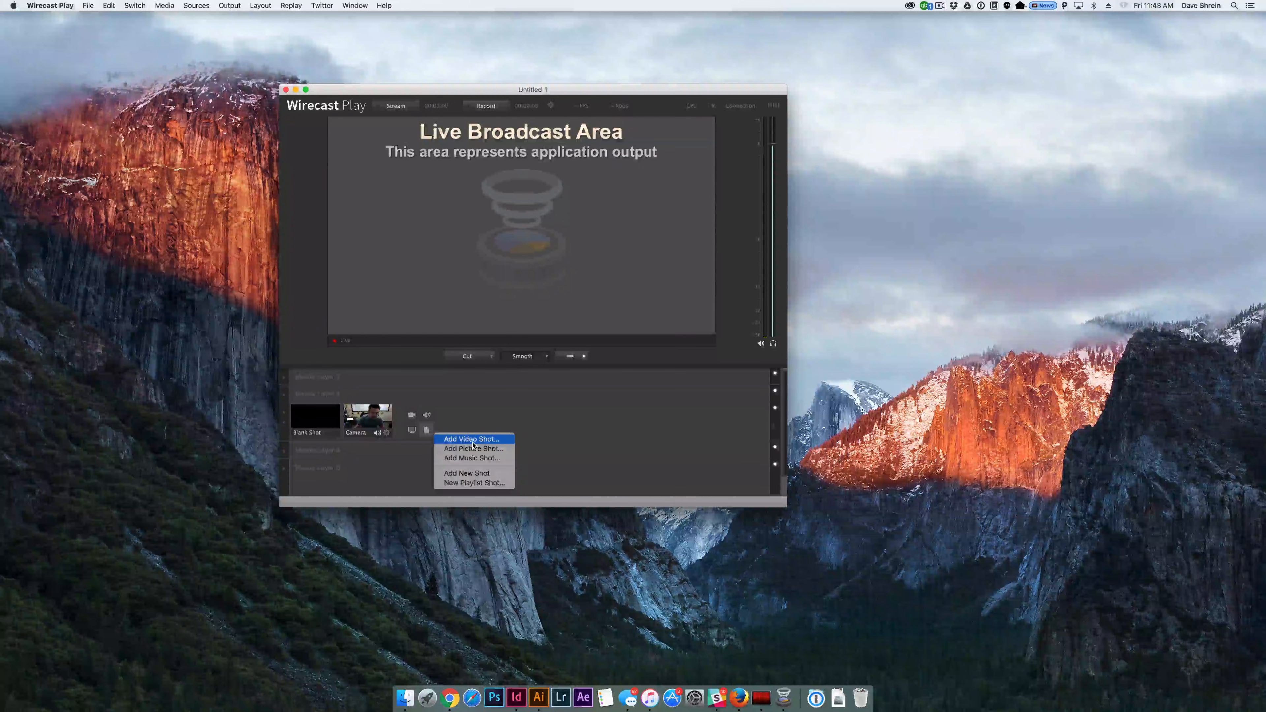
click(472, 439)
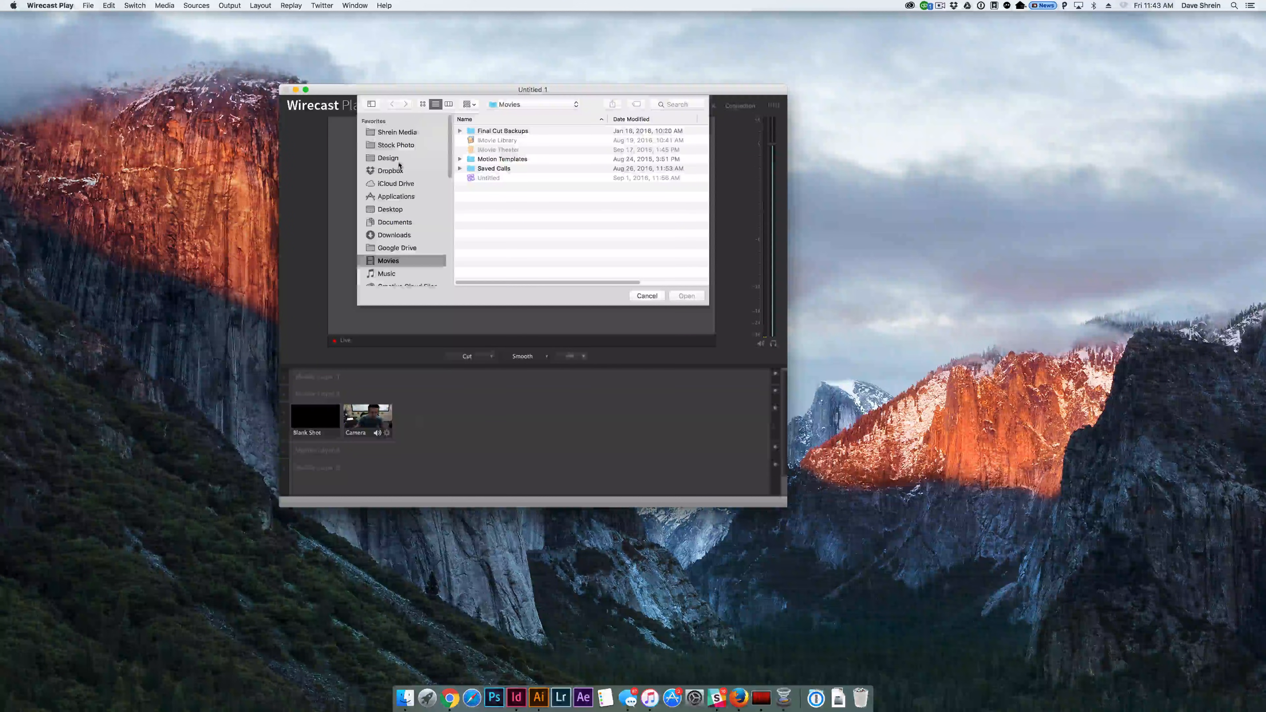
click(390, 210)
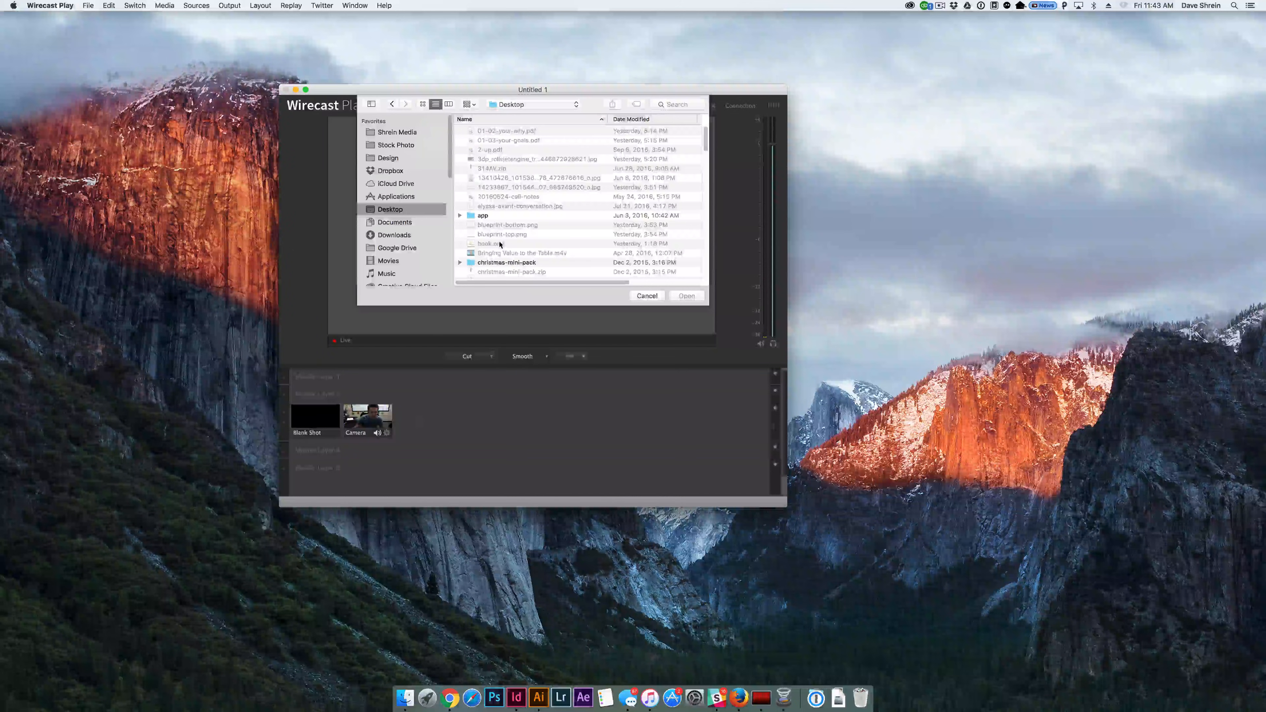
scroll(down, 3)
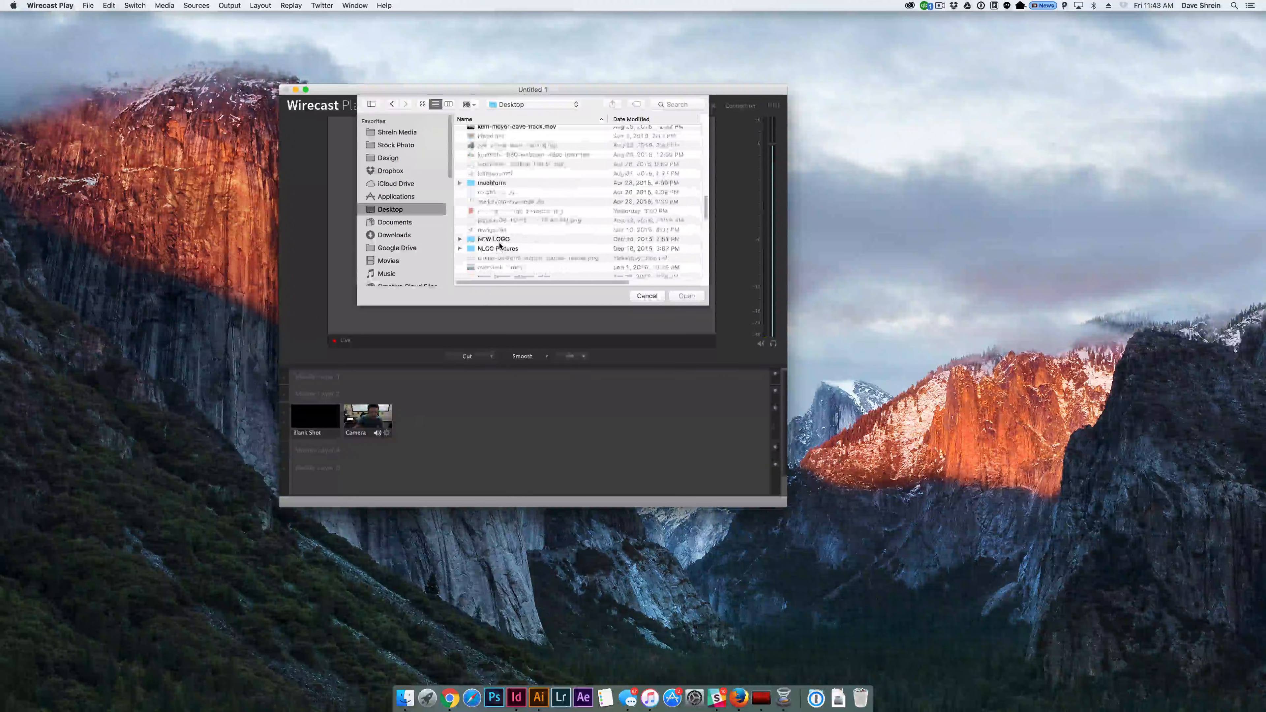
scroll(down, 3)
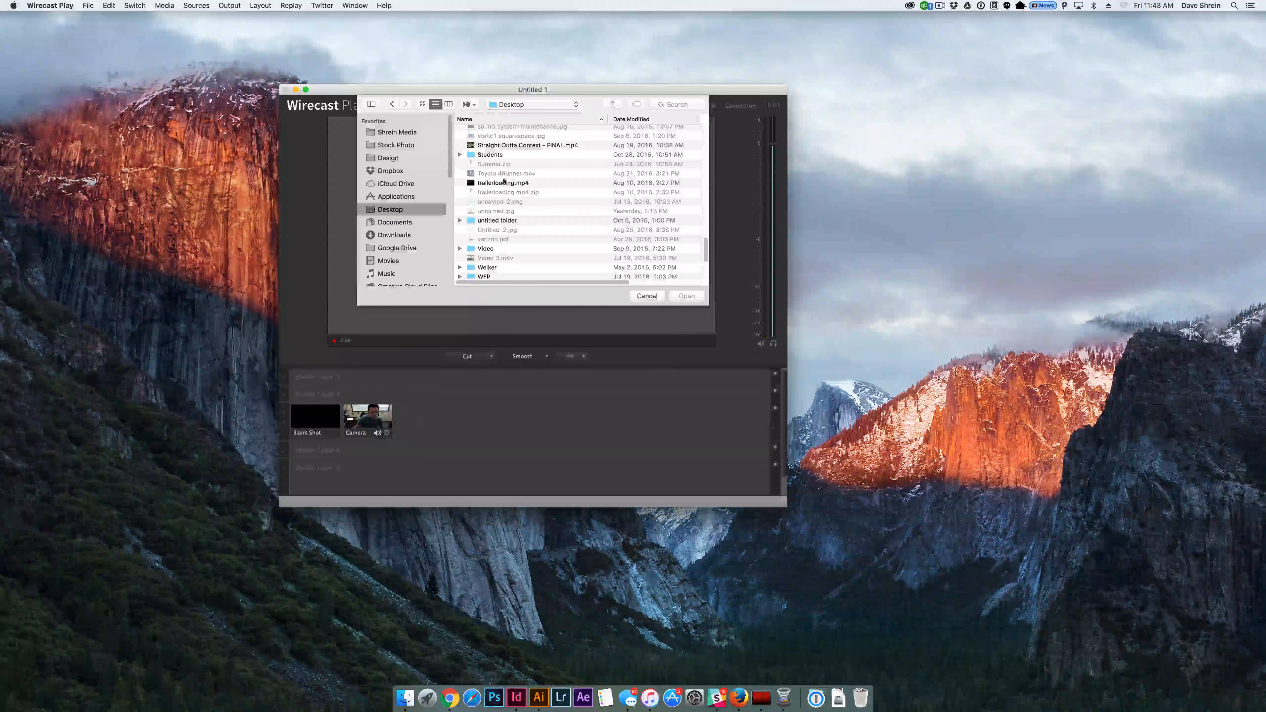
click(528, 145)
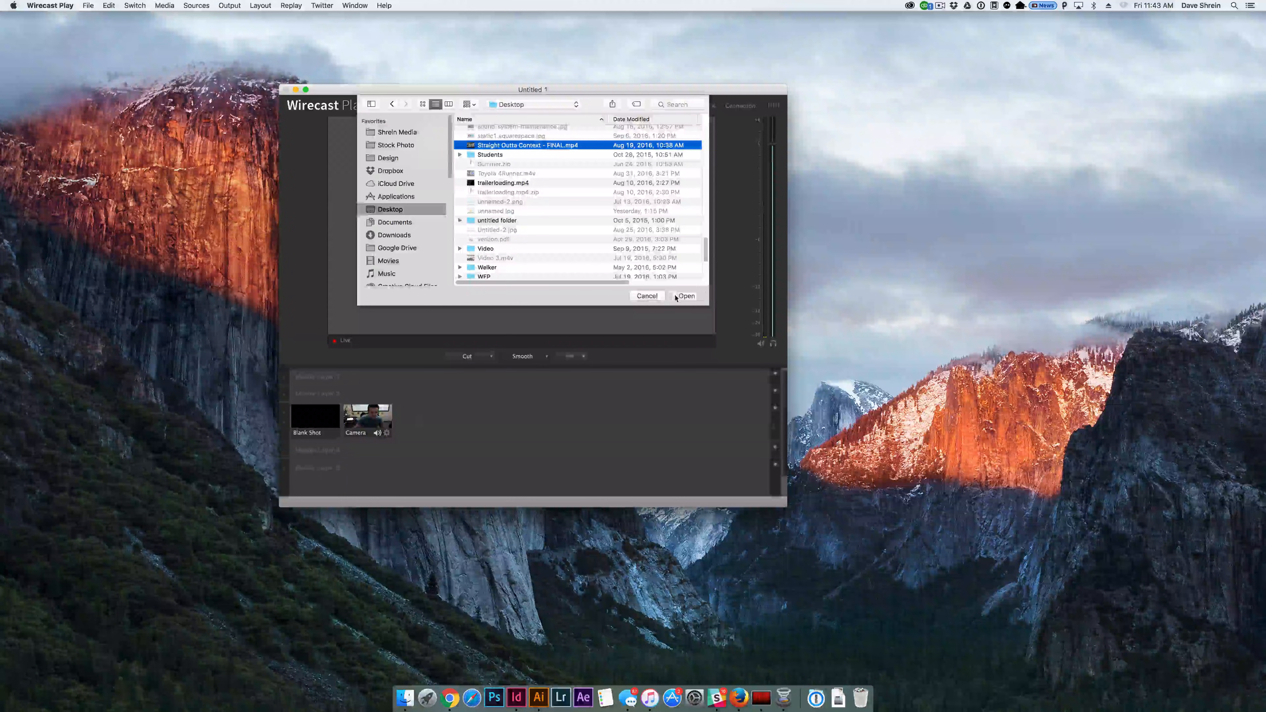
click(687, 296)
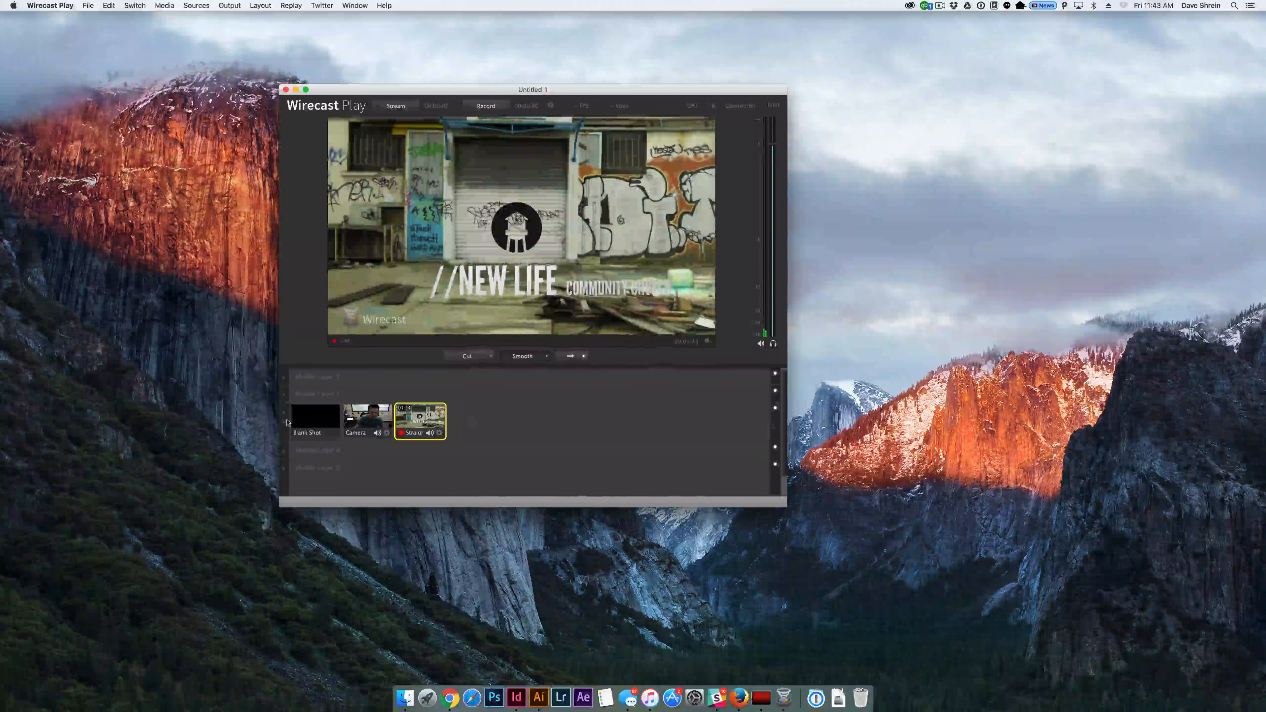
Put the blank shot on air and bring up the add-shot options again
click(315, 421)
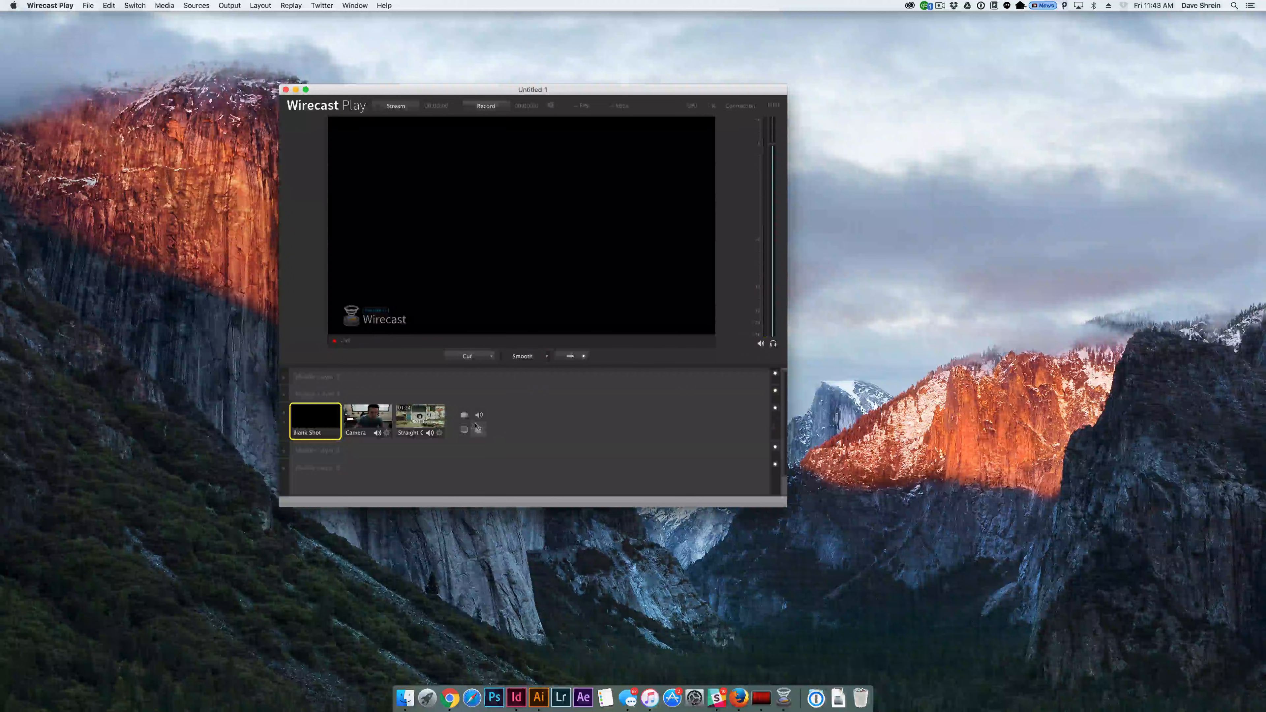
click(478, 429)
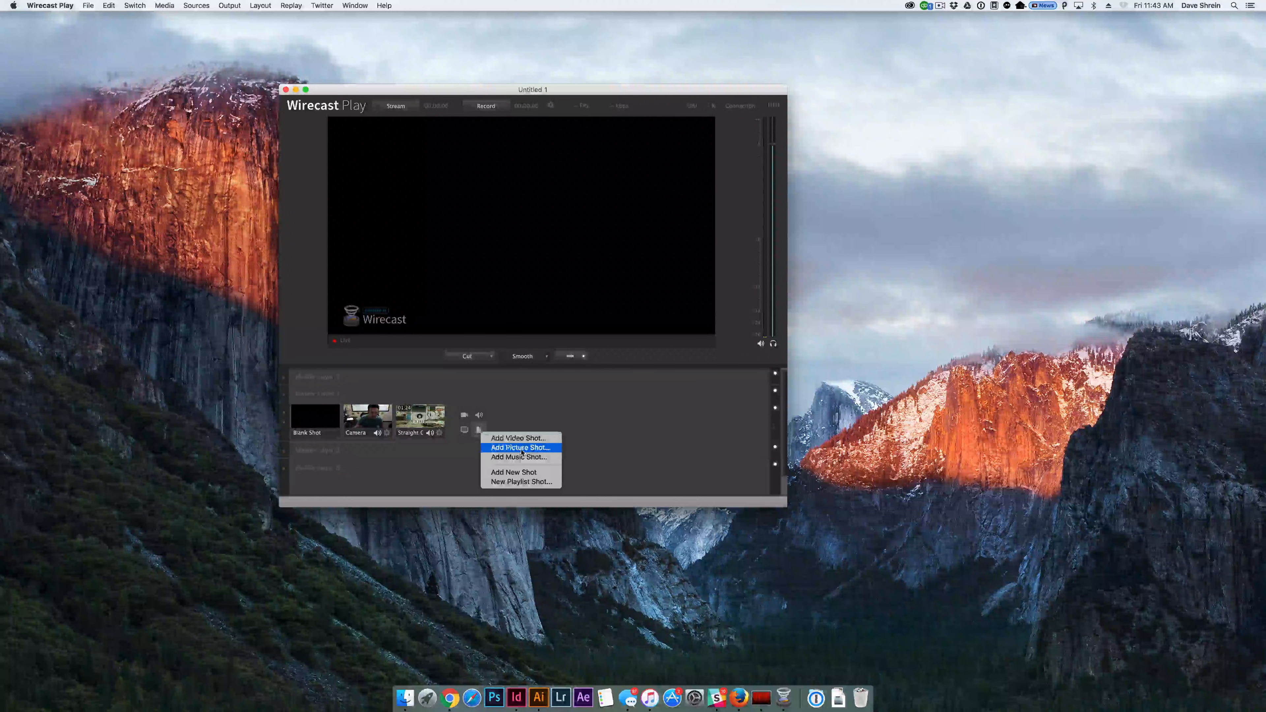
Add a Photo Booth picture of the presenter from the Photos library as a new shot
click(519, 448)
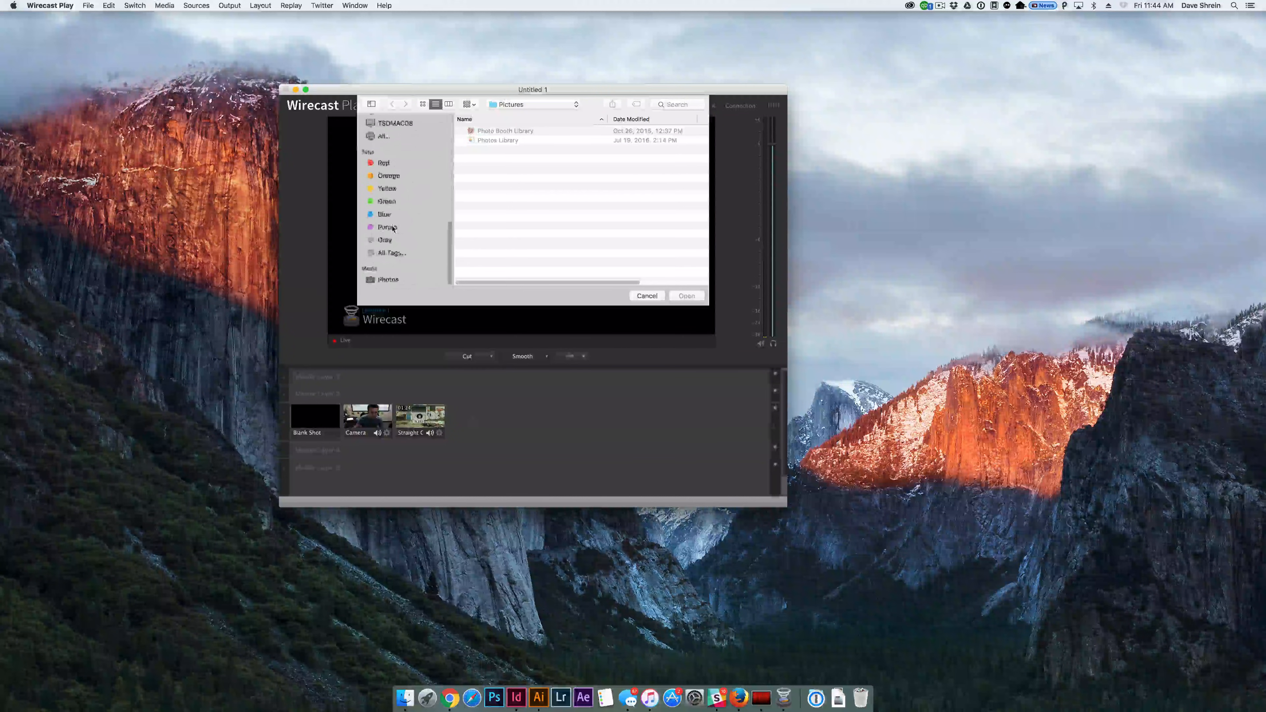
click(389, 280)
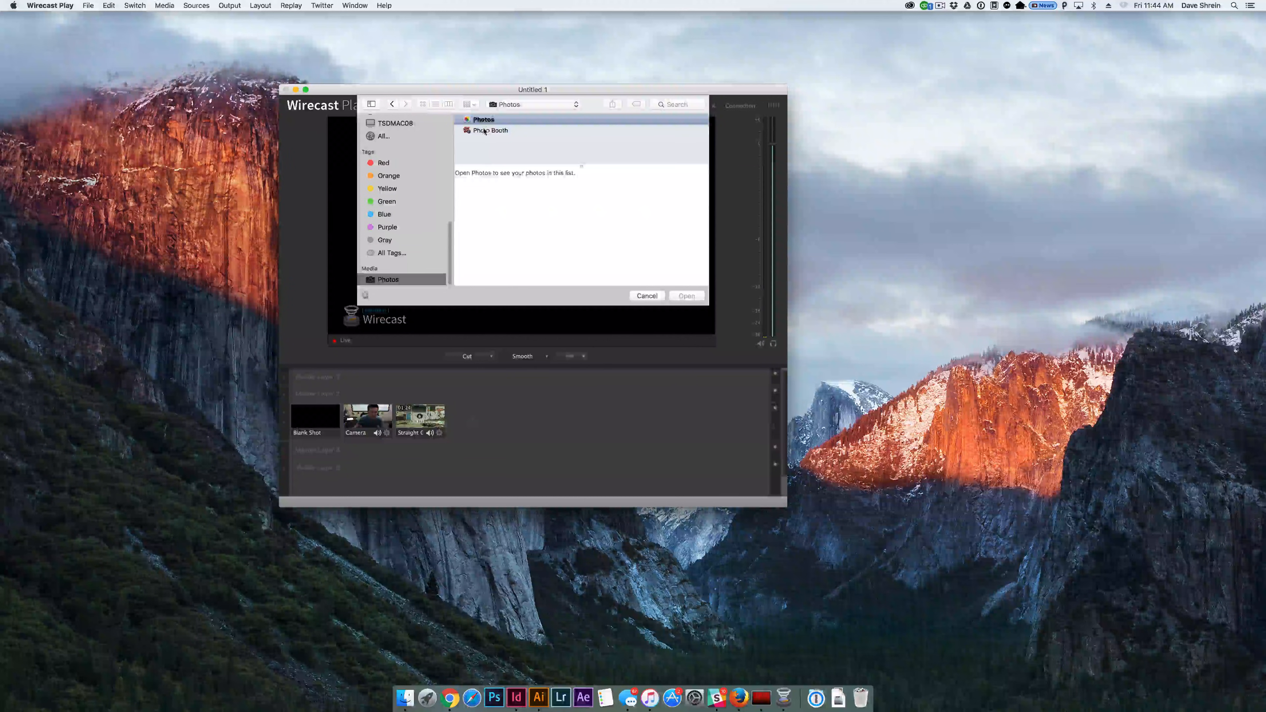
click(490, 130)
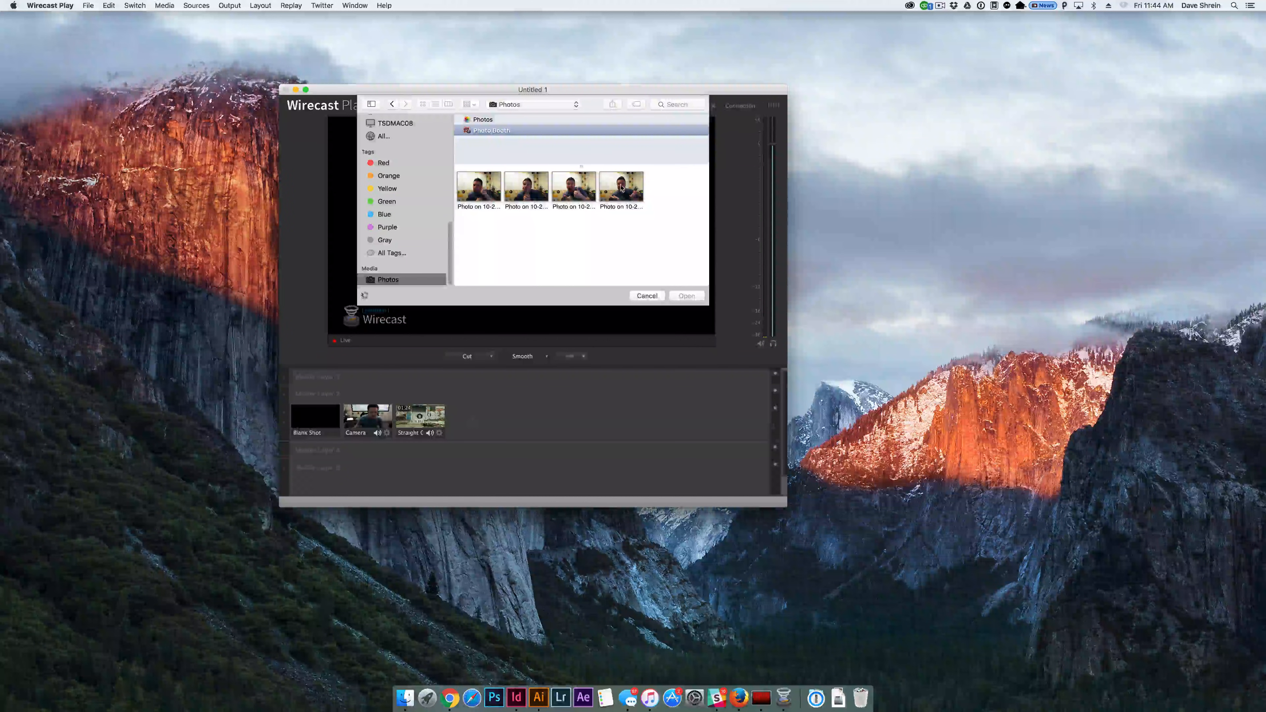
click(686, 295)
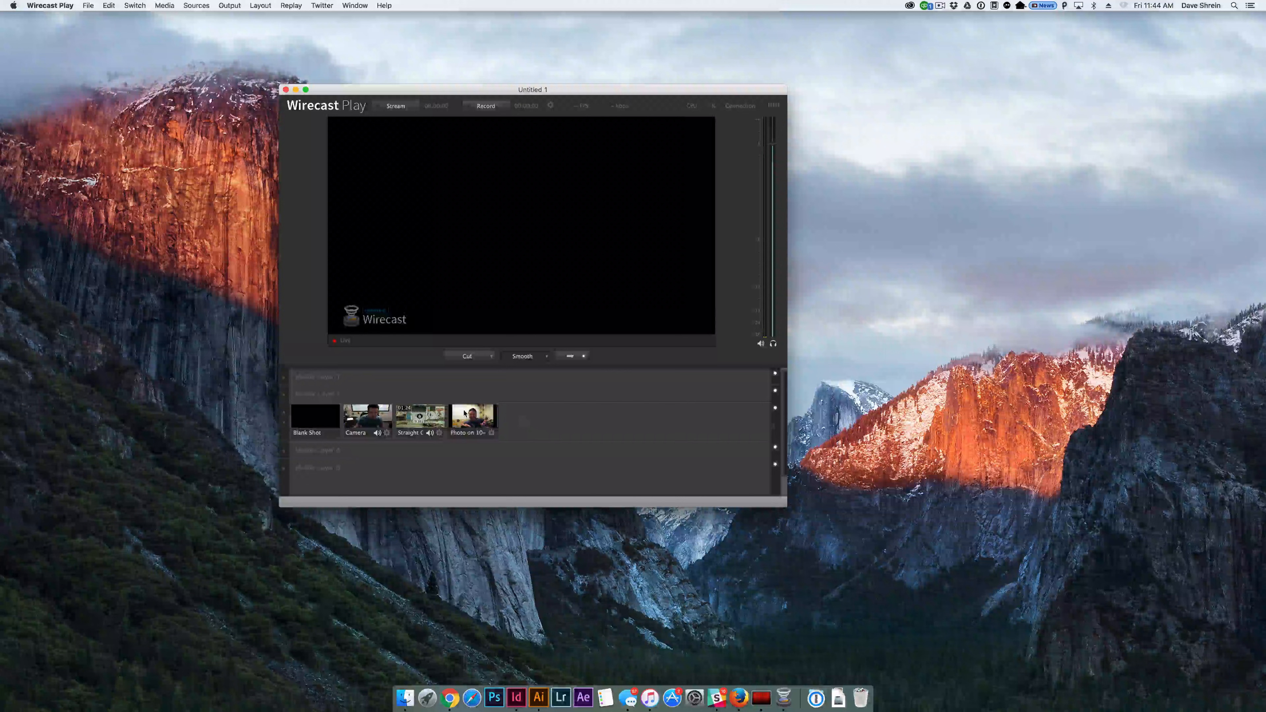
Take the photo shot live, then switch the camera shot on air
click(472, 419)
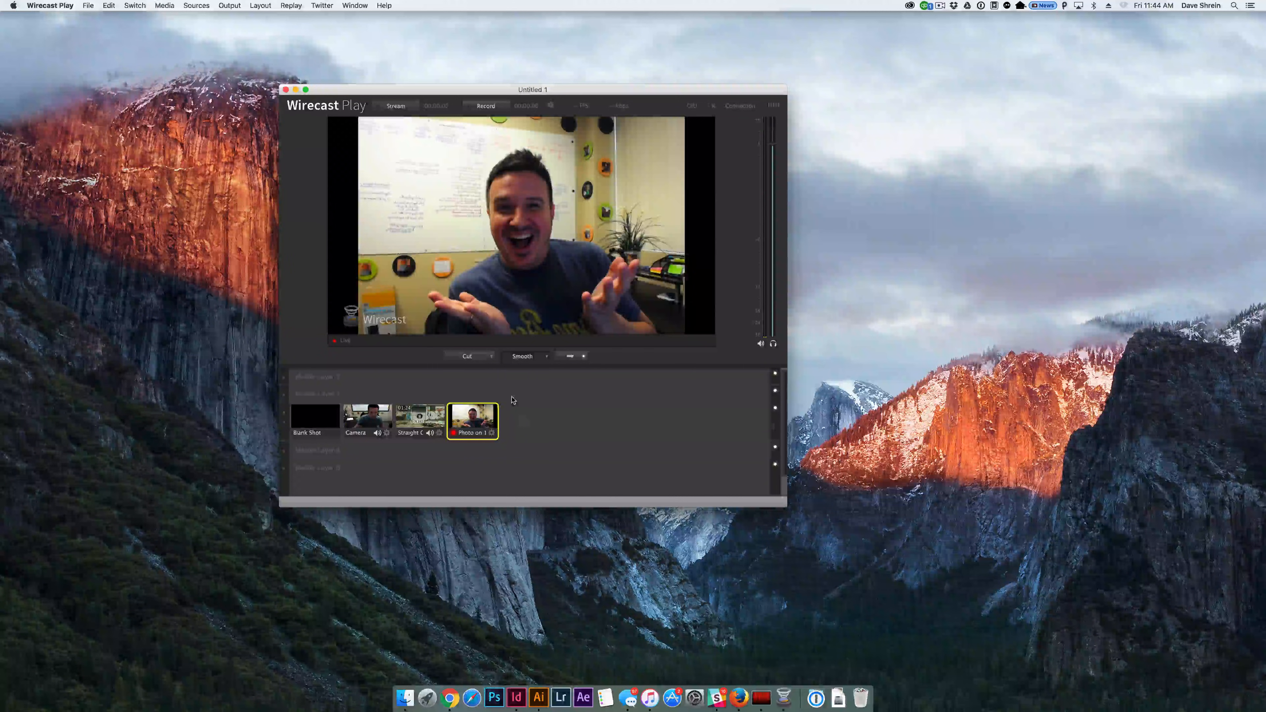
click(368, 419)
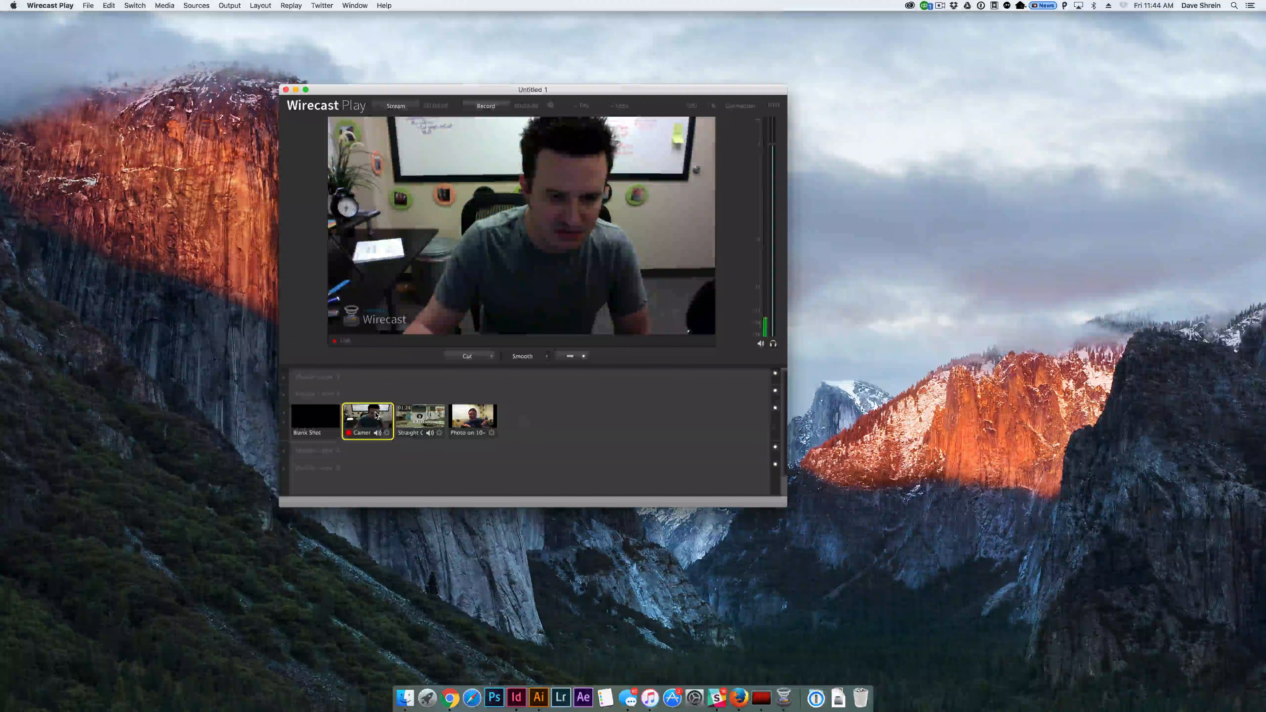
With the blank shot live, start streaming and recording, then stop the broadcast
click(314, 420)
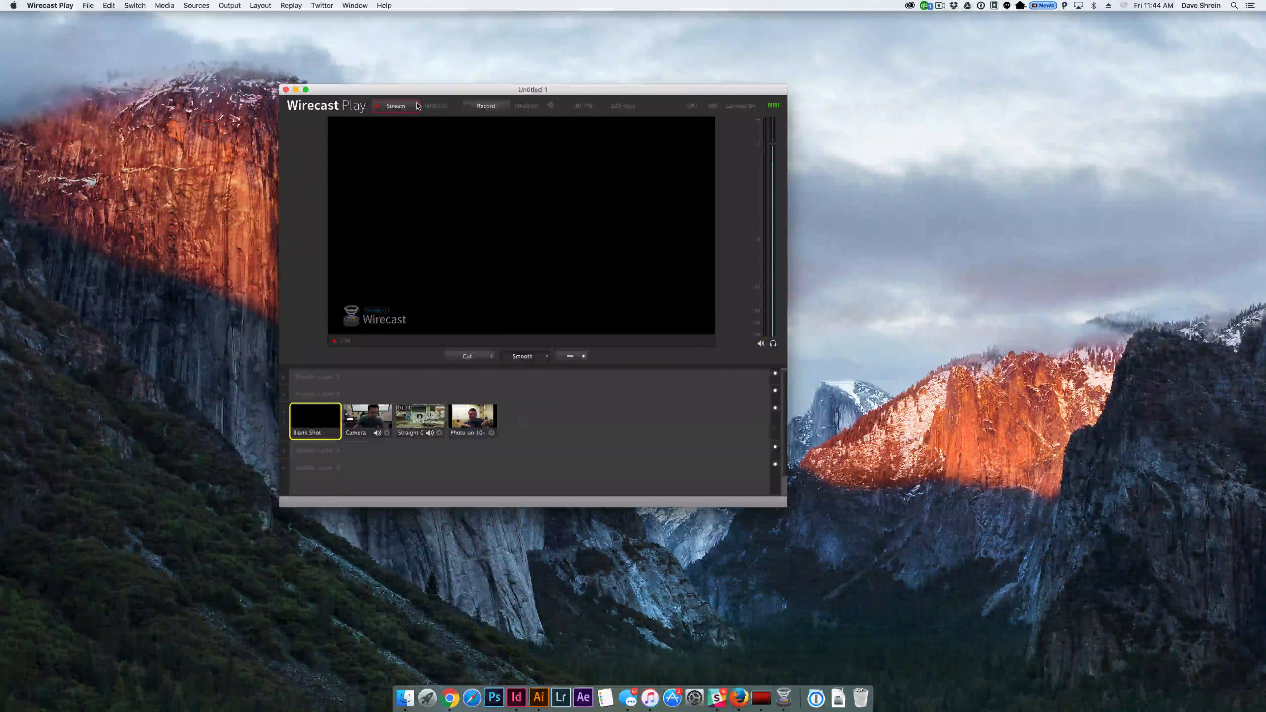
click(395, 106)
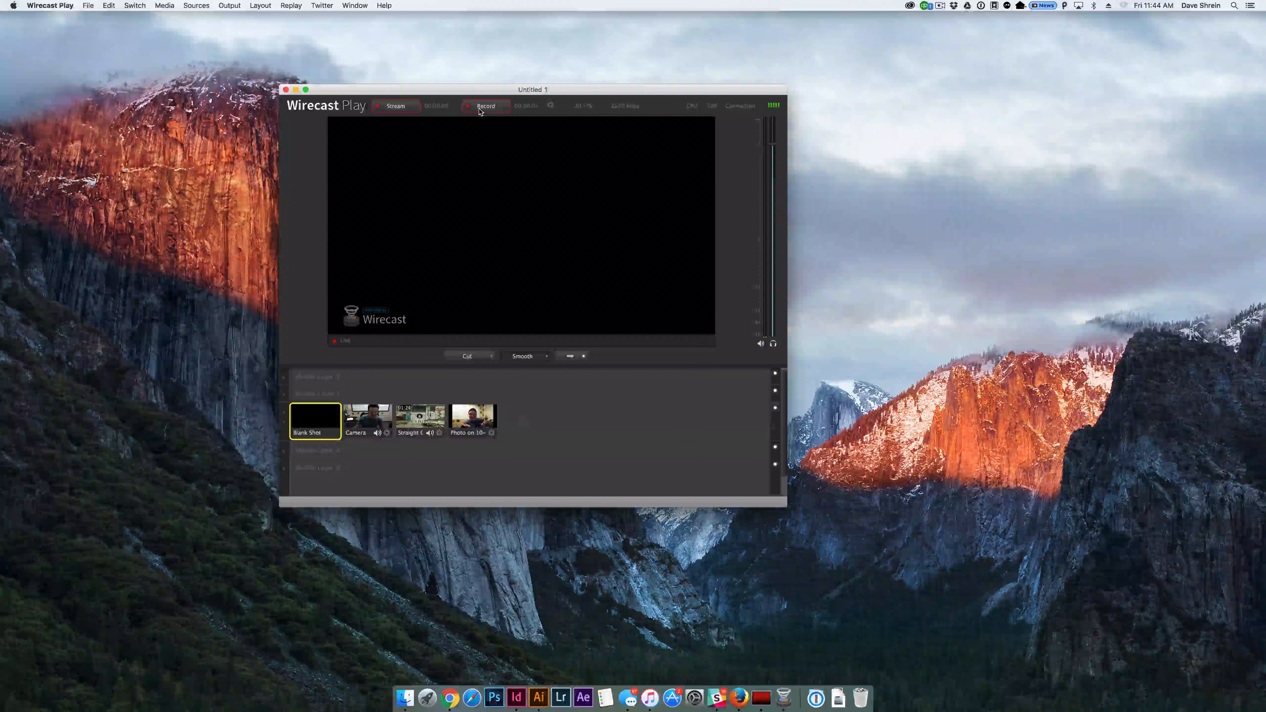
click(473, 417)
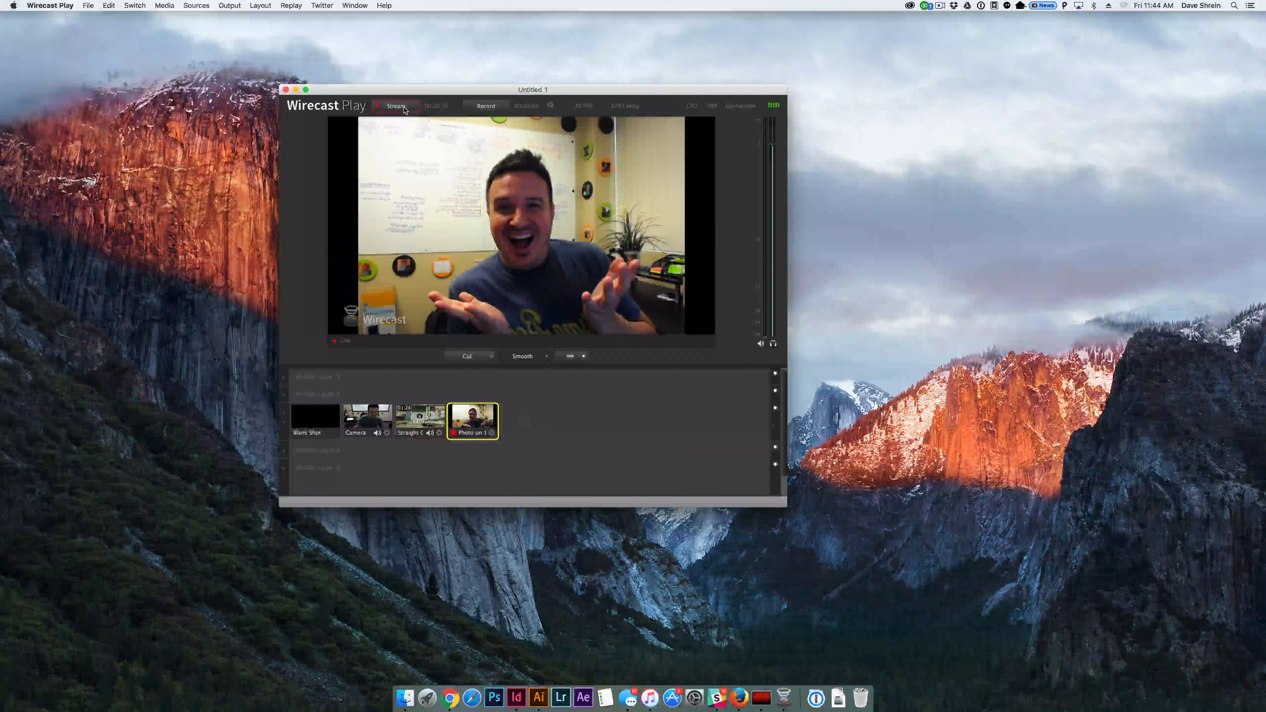
click(396, 106)
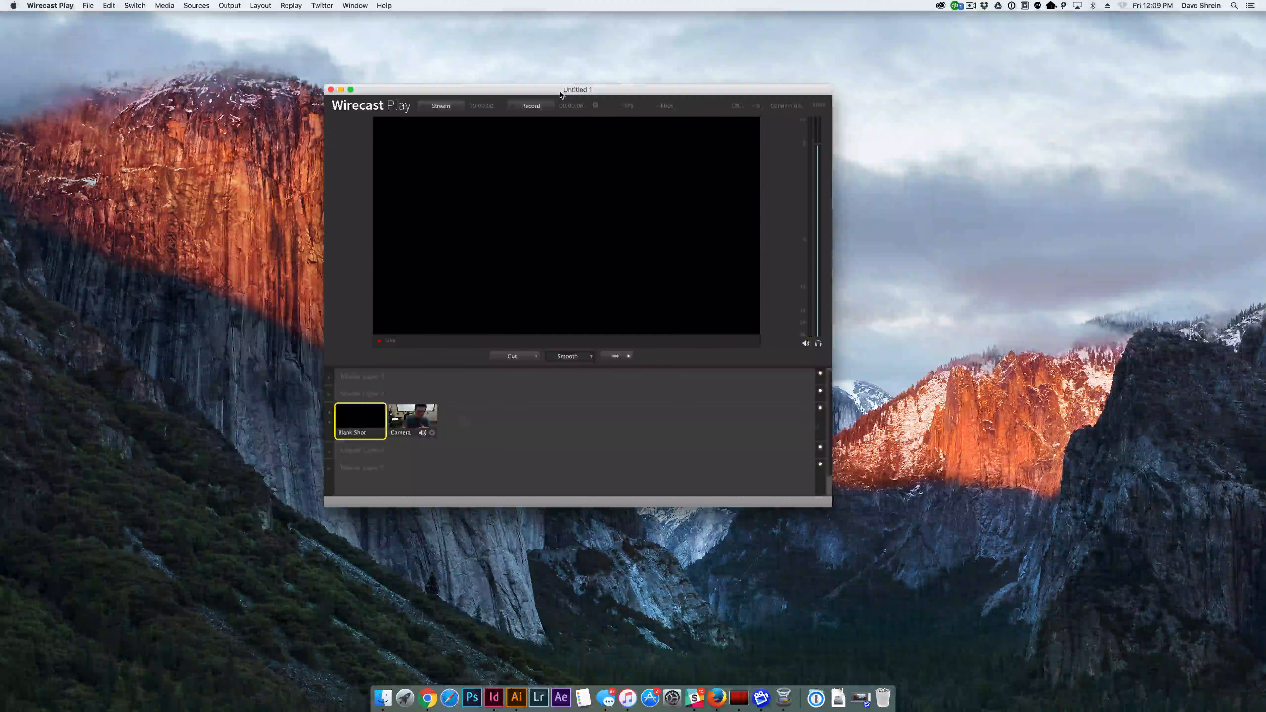
Set the YouTube output event to 'Today's Test' in Output Settings and save
click(229, 5)
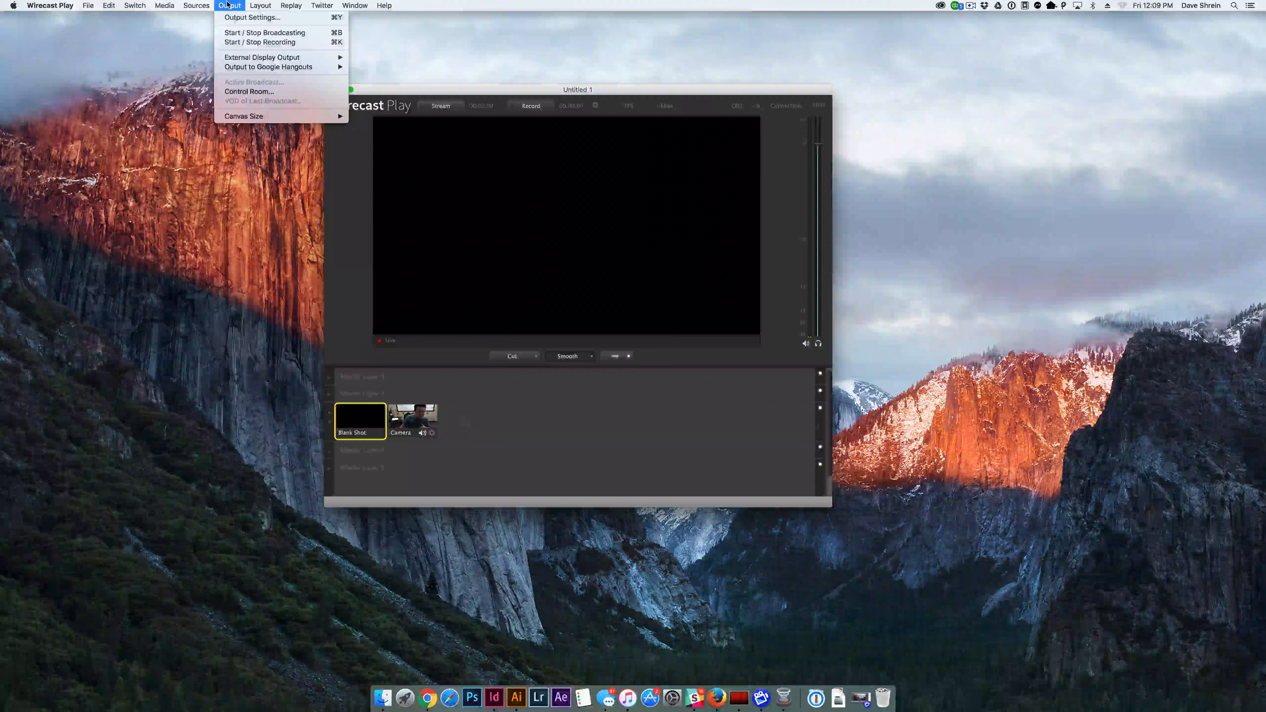
mouse_move(233, 20)
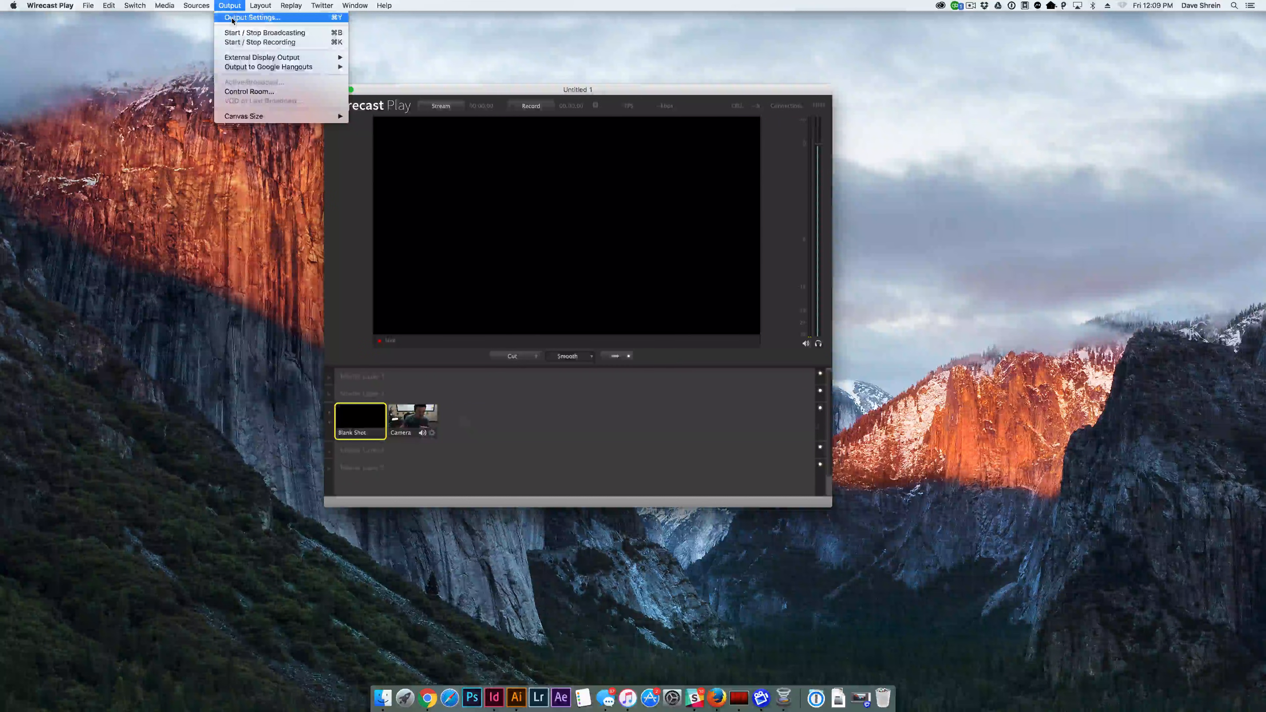
click(251, 18)
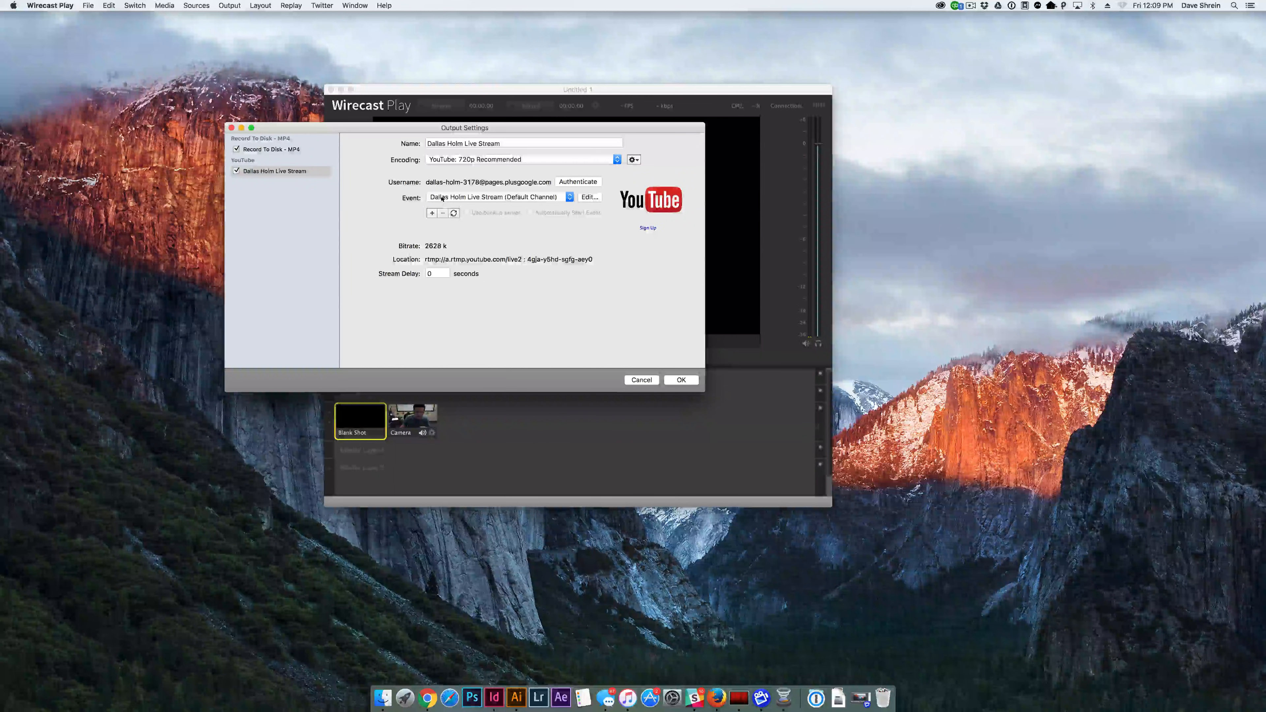
click(569, 196)
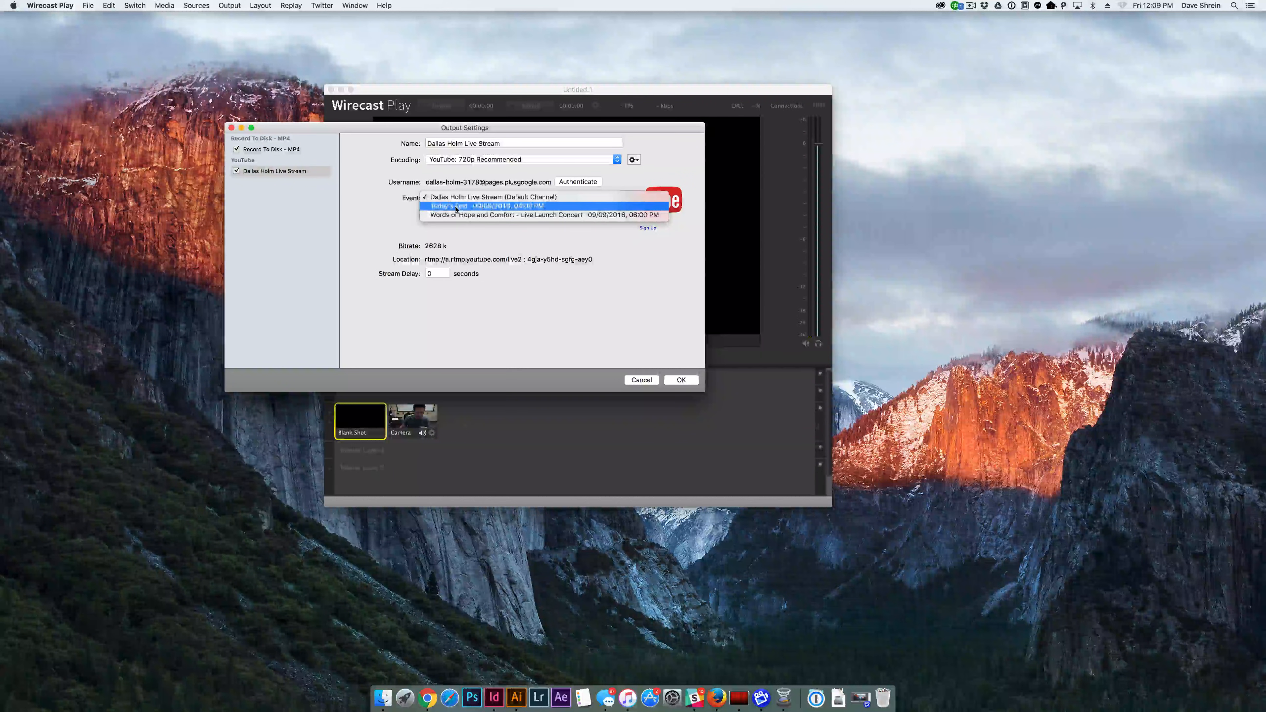
click(461, 205)
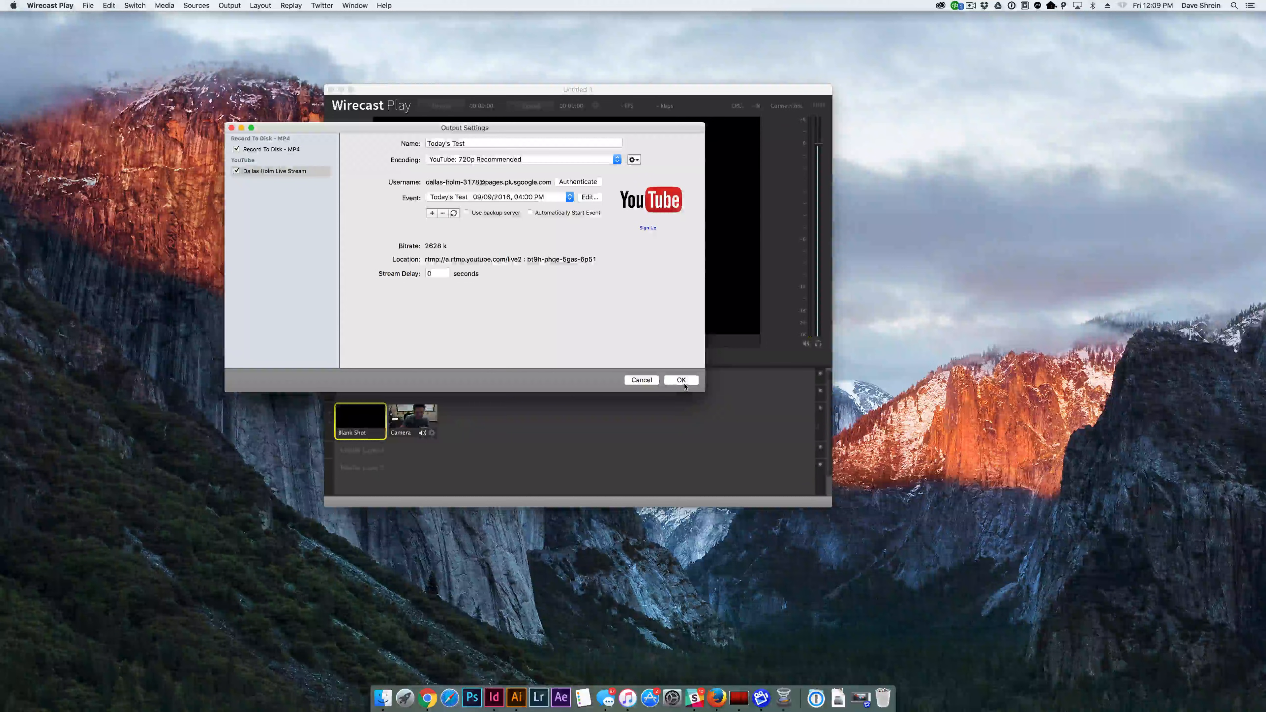
click(681, 380)
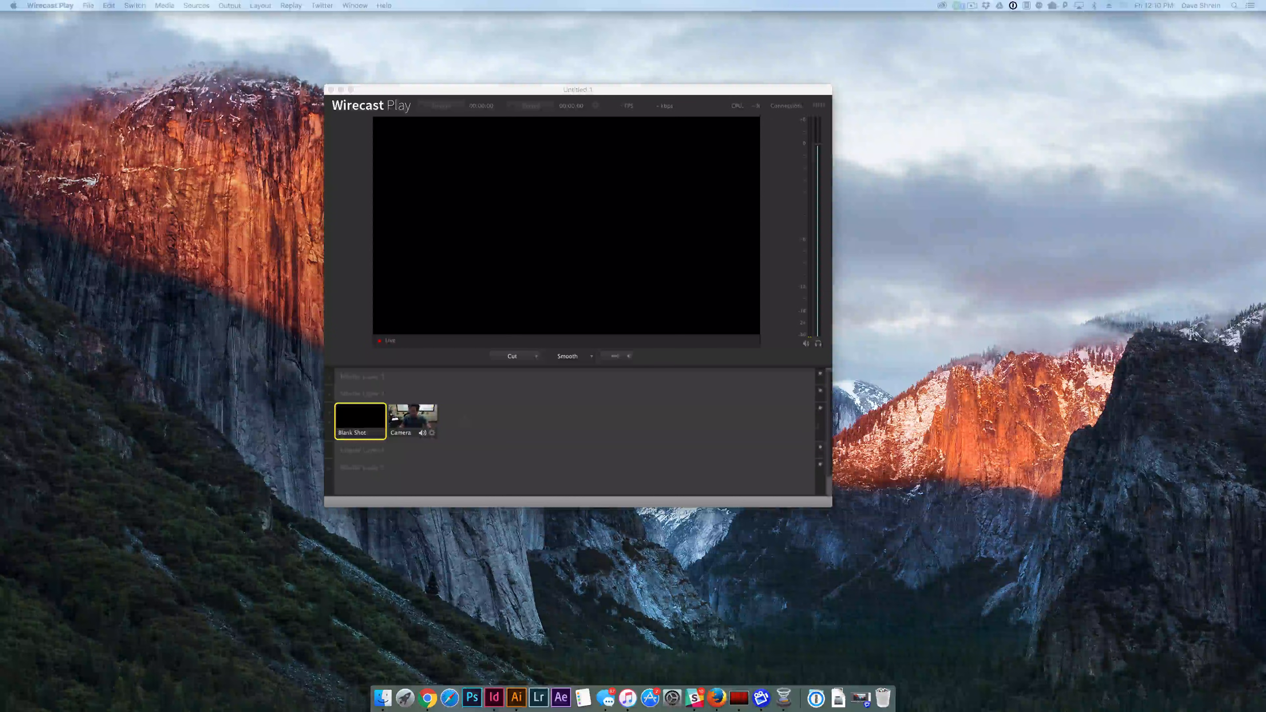
In Chrome, view the Words of Hope and Comfort event page, then return to Today's Test
click(426, 699)
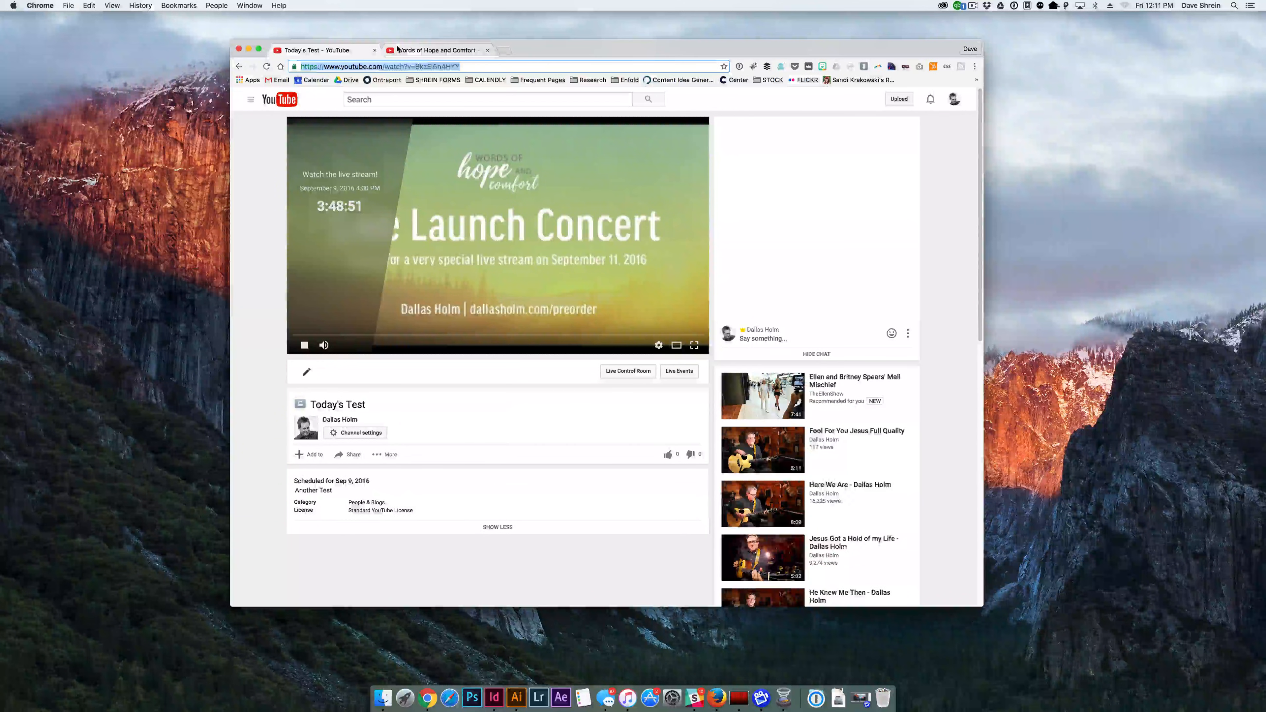
click(436, 50)
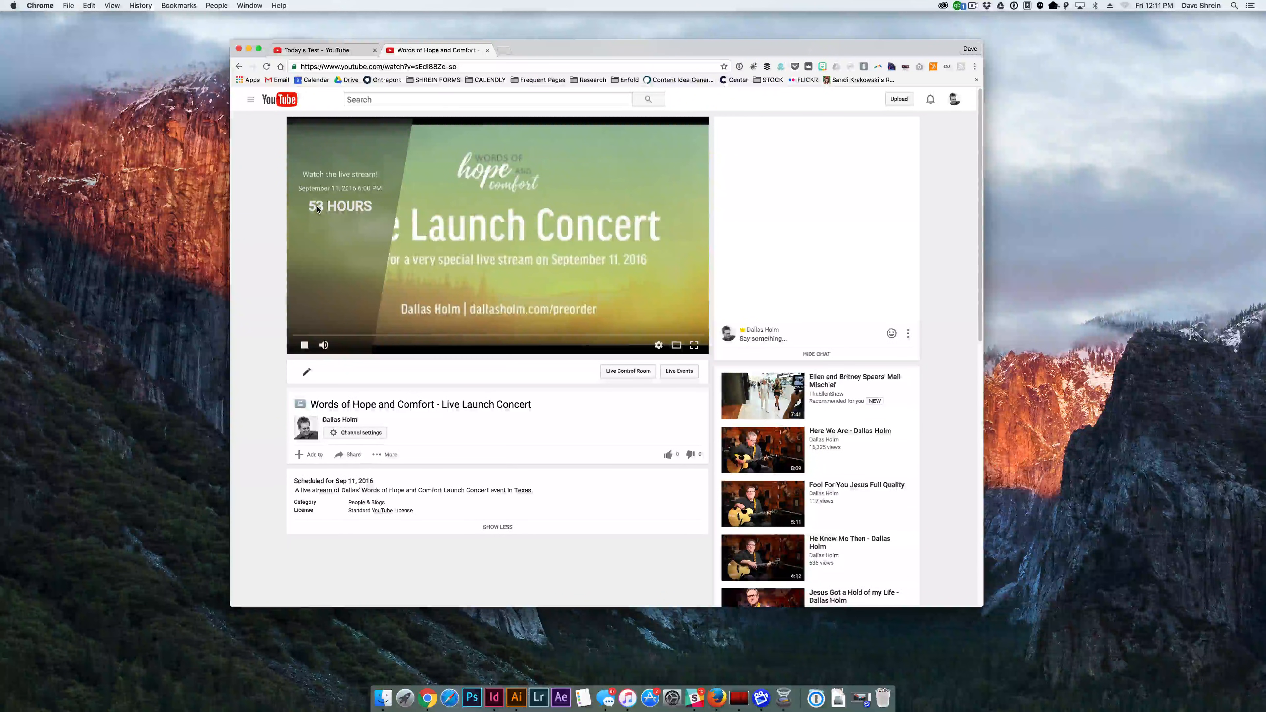
click(317, 50)
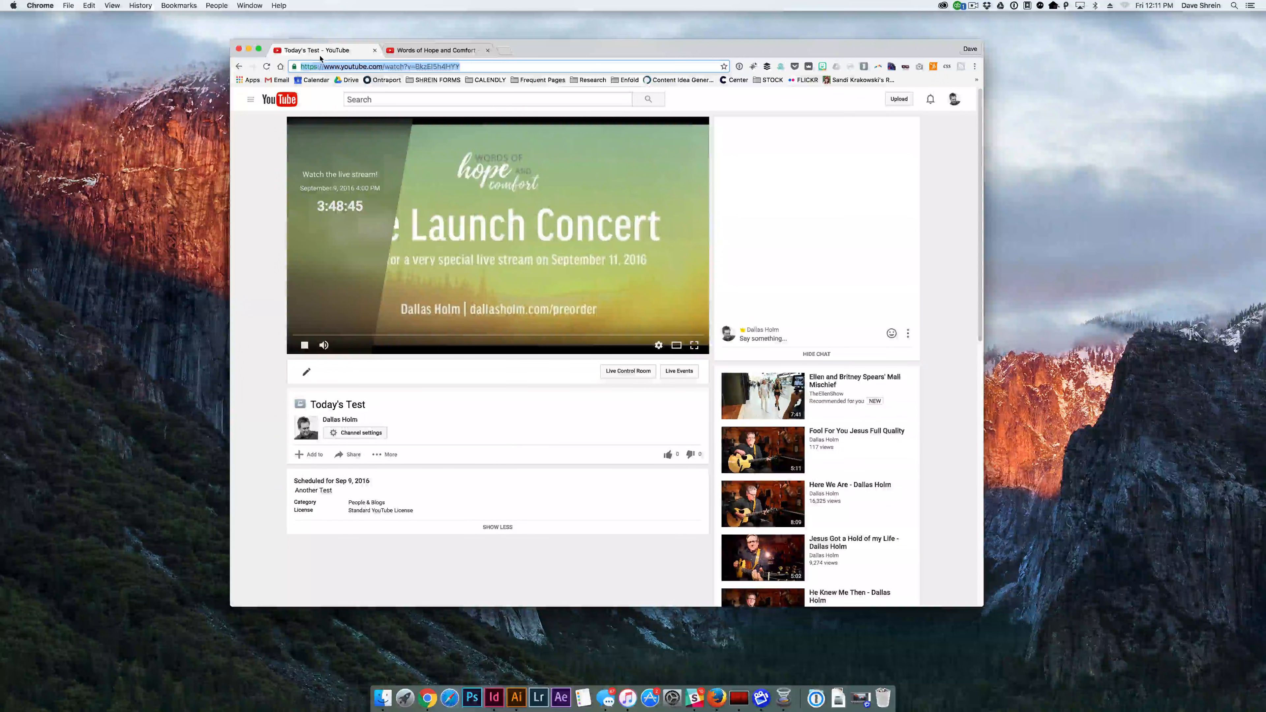
mouse_move(783, 700)
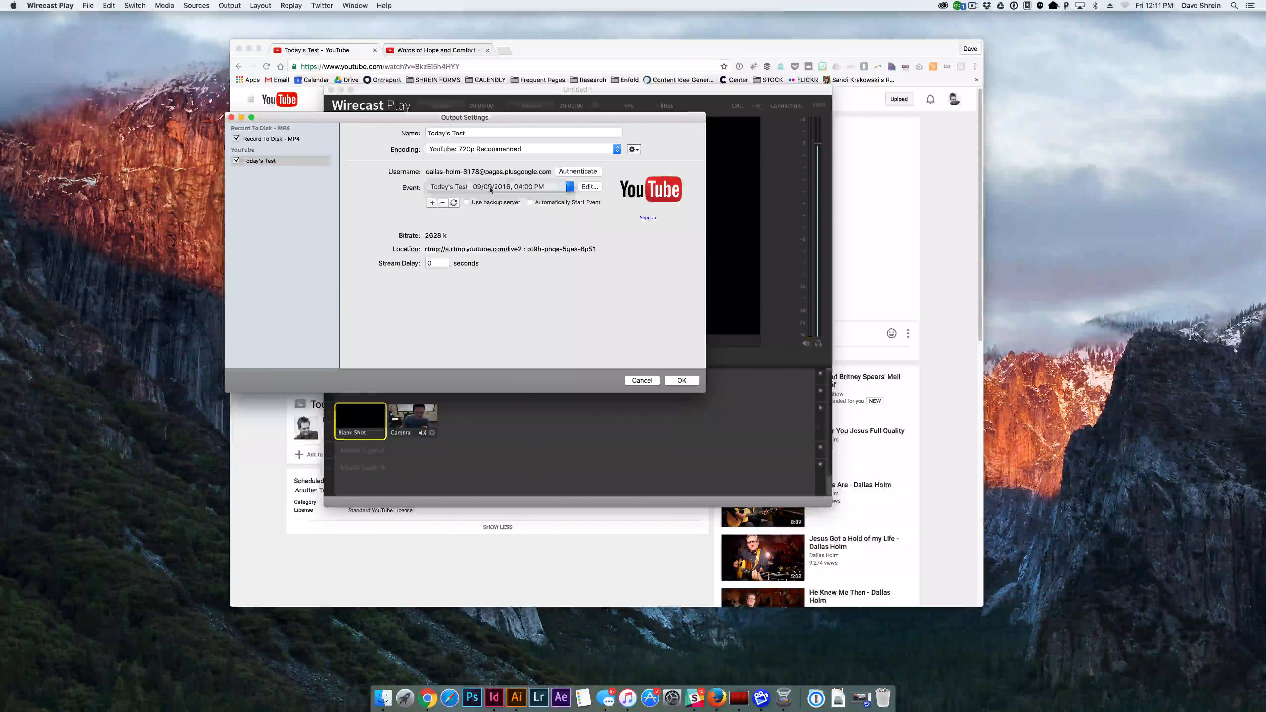
Confirm the output settings with the event set to Today's Test
click(682, 380)
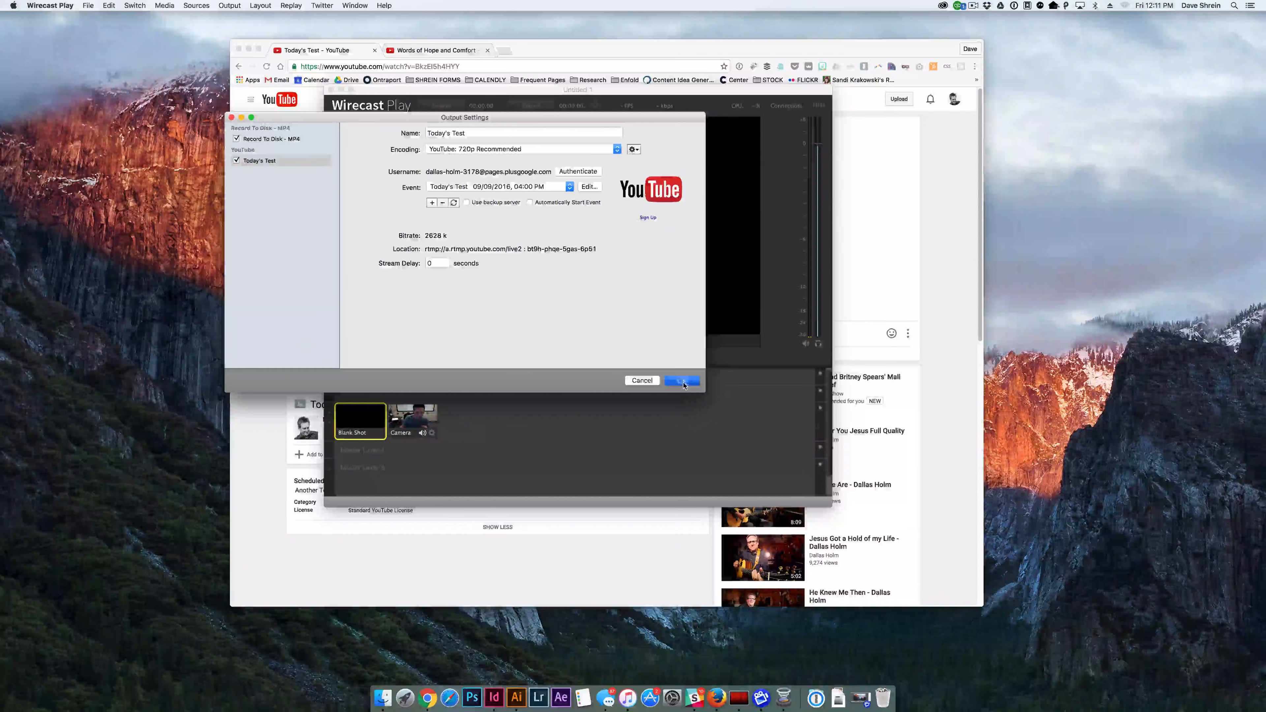
click(683, 381)
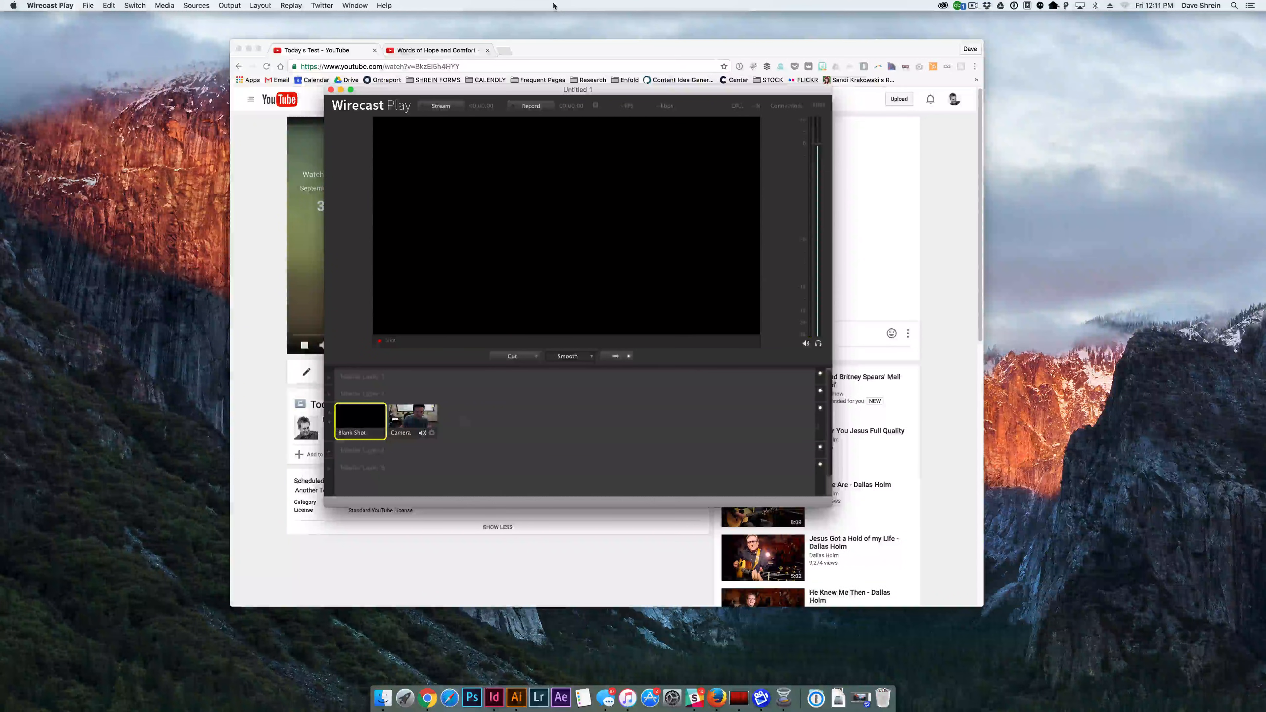